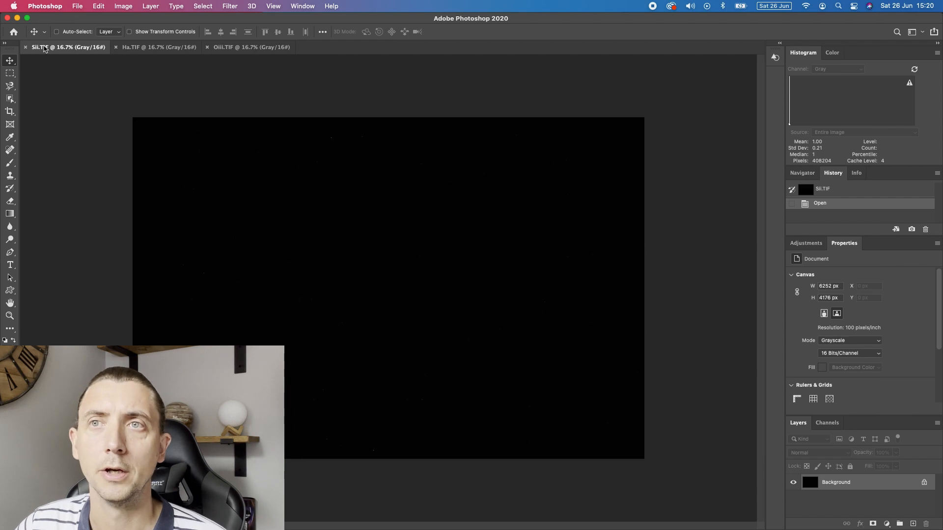
# Stretch SII with the Arcsinh1000 Curves preset twice, then raise the Levels black point to darken the sky
pyautogui.click(248, 47)
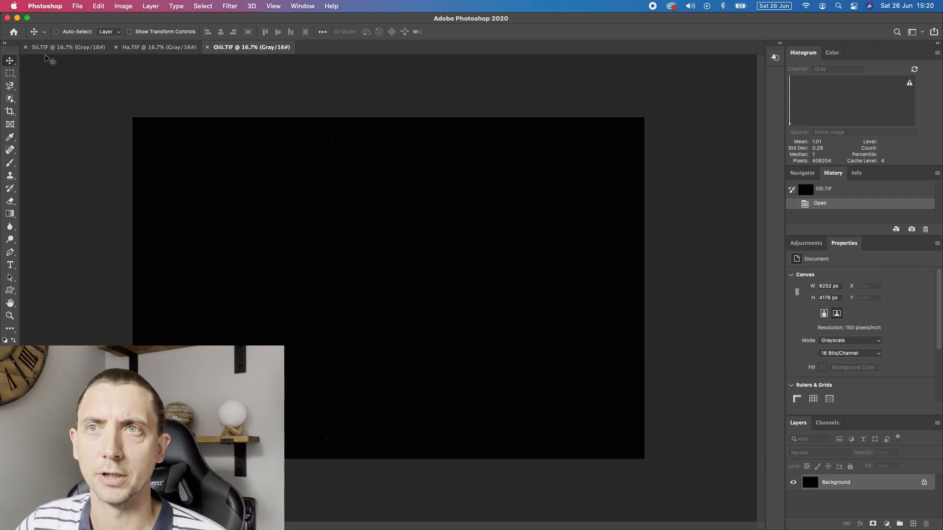
pyautogui.click(65, 47)
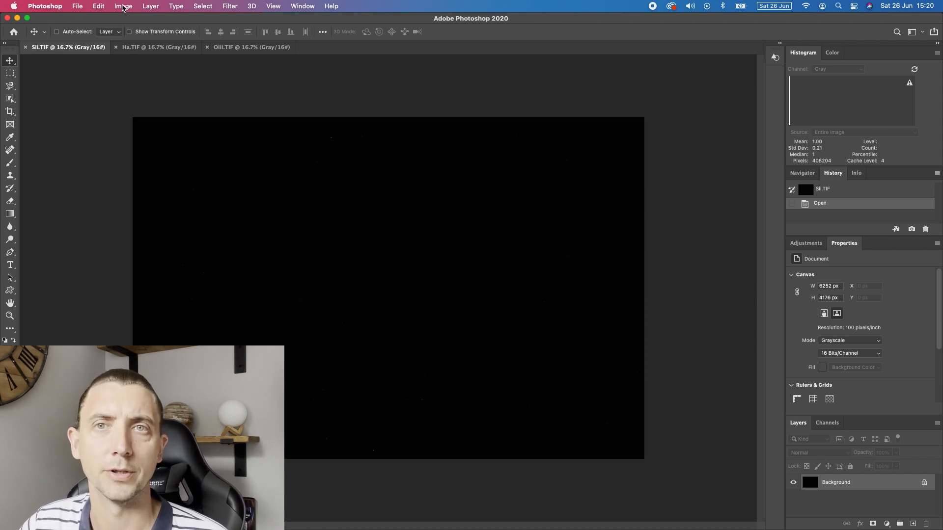
pyautogui.click(122, 6)
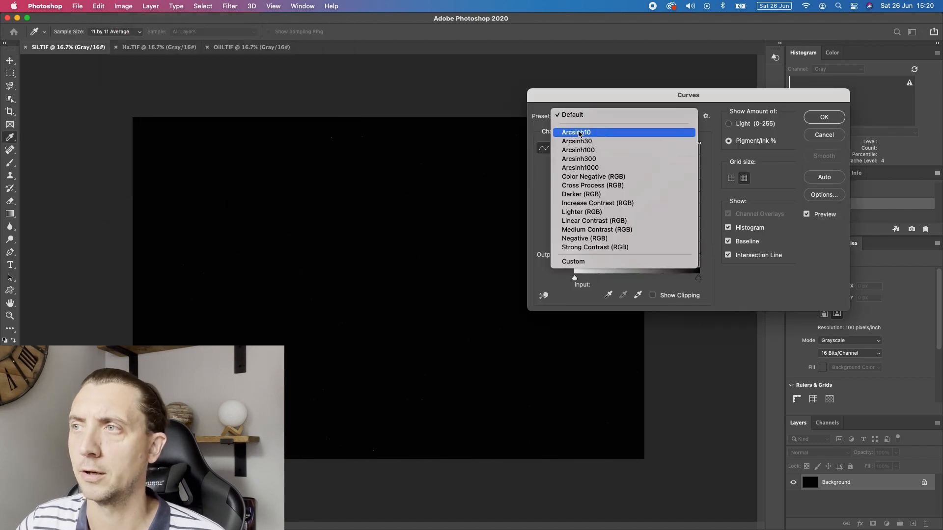
pyautogui.click(581, 167)
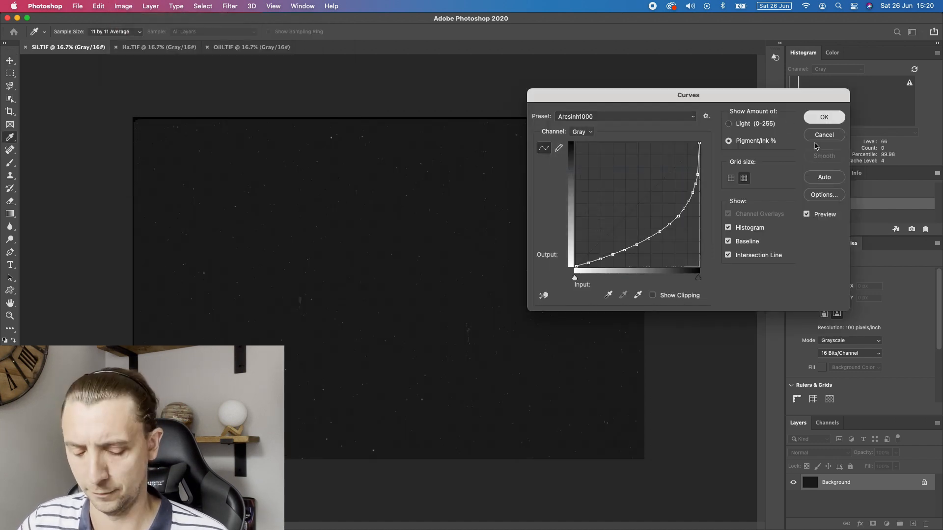
pyautogui.click(823, 116)
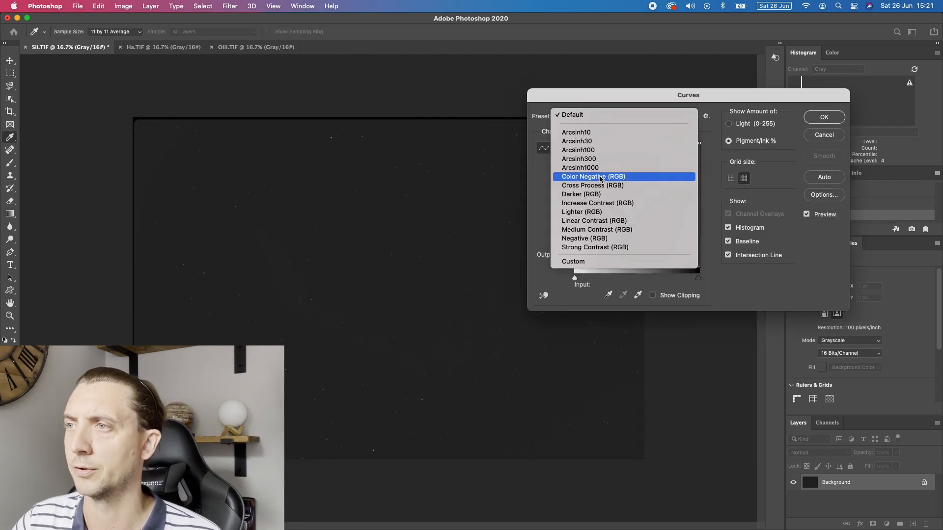
pyautogui.click(823, 117)
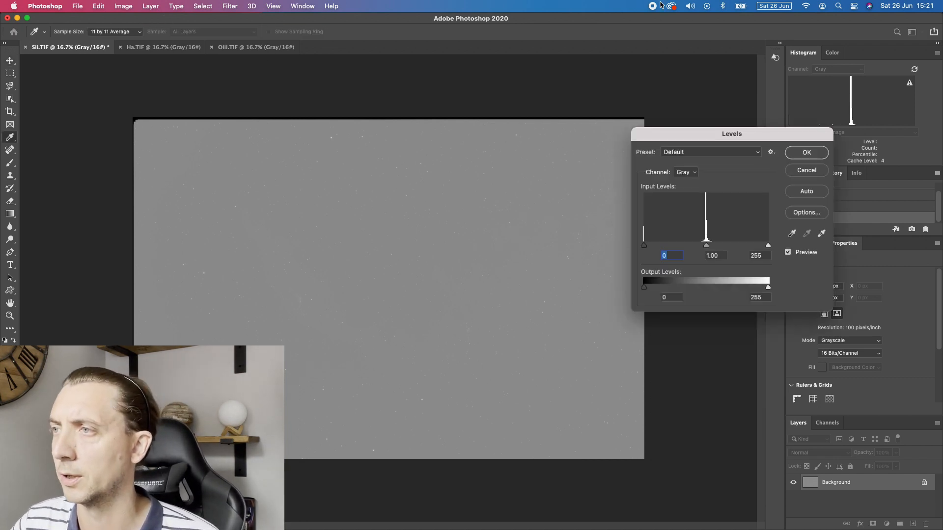
pyautogui.moveTo(644, 245); pyautogui.dragTo(680, 246)
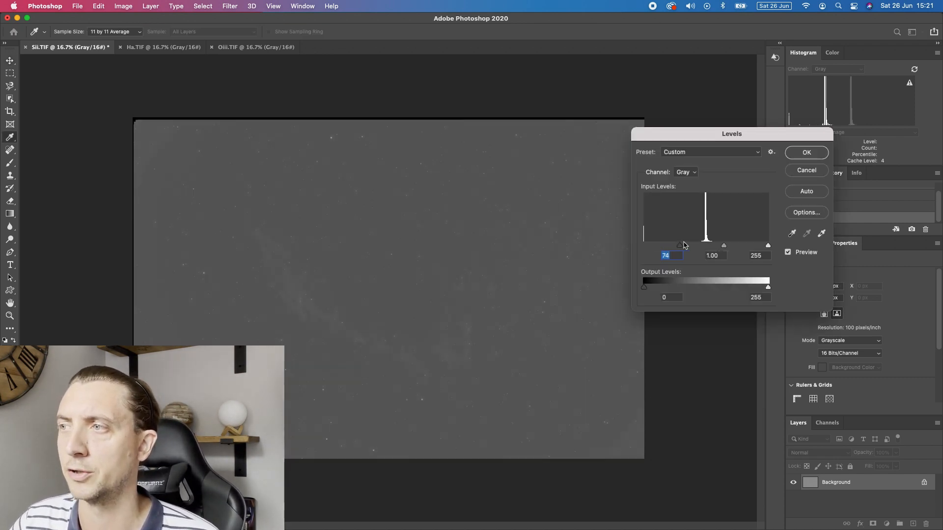
pyautogui.moveTo(680, 245); pyautogui.dragTo(702, 245)
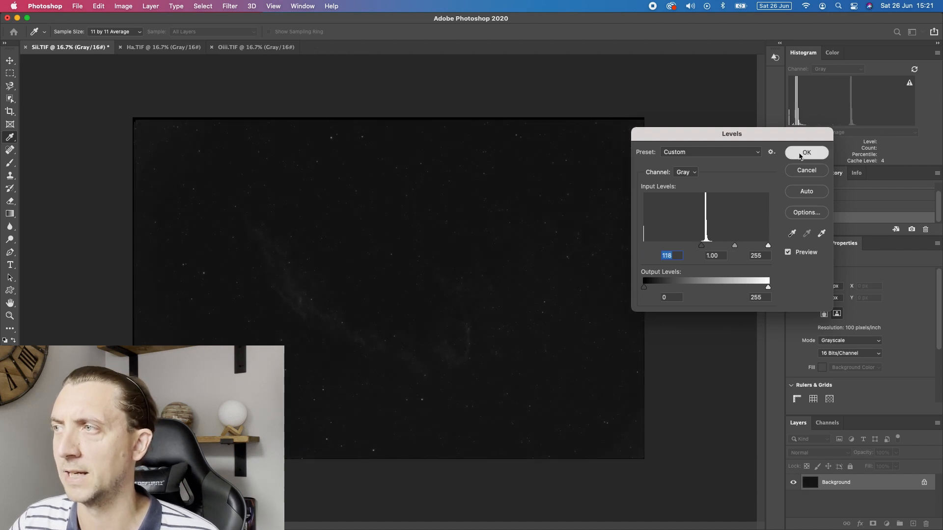
pyautogui.click(122, 6)
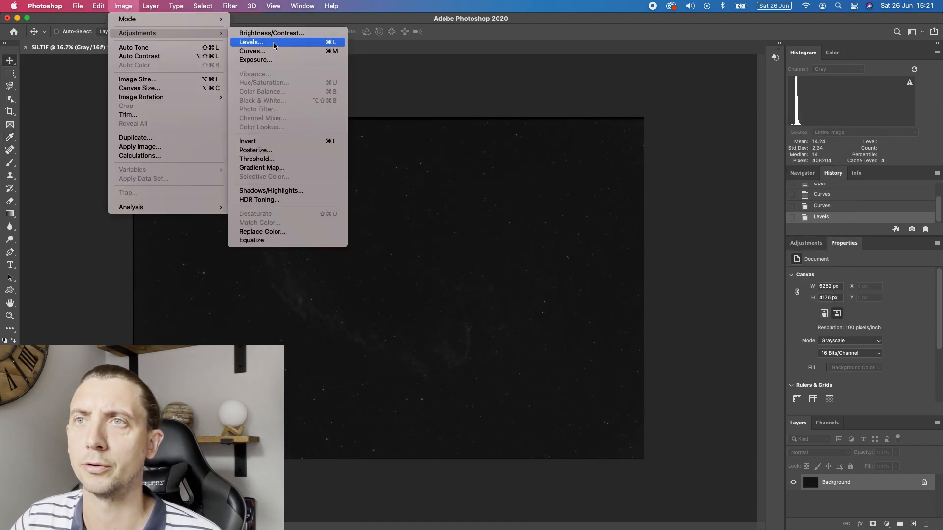
# Repeat a brightening Curves stretch and a Levels black-point raise on SII
pyautogui.click(252, 51)
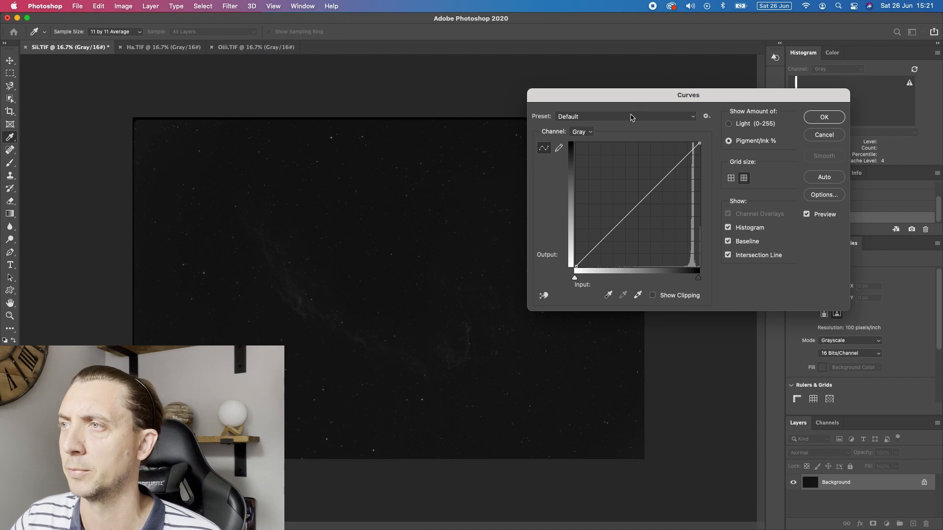
pyautogui.click(625, 116)
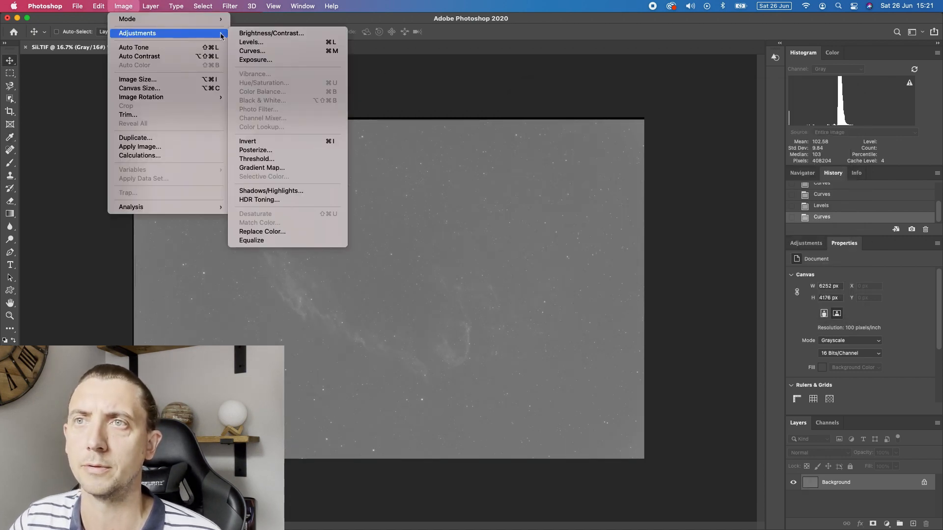
pyautogui.click(250, 41)
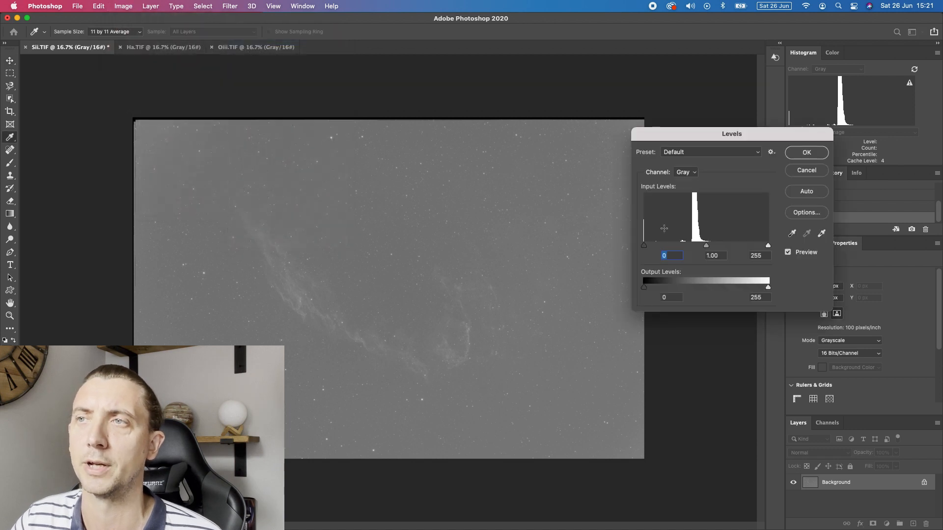
pyautogui.moveTo(643, 246); pyautogui.dragTo(684, 246)
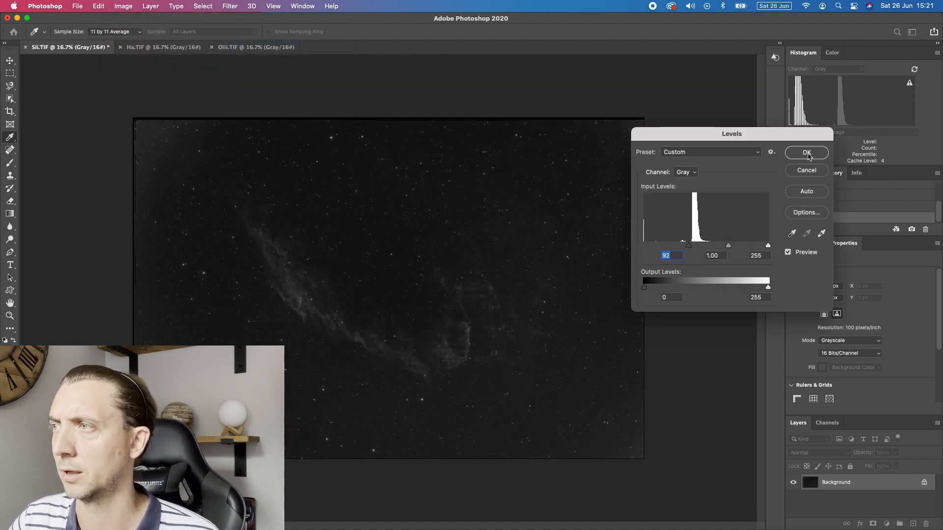
pyautogui.click(806, 153)
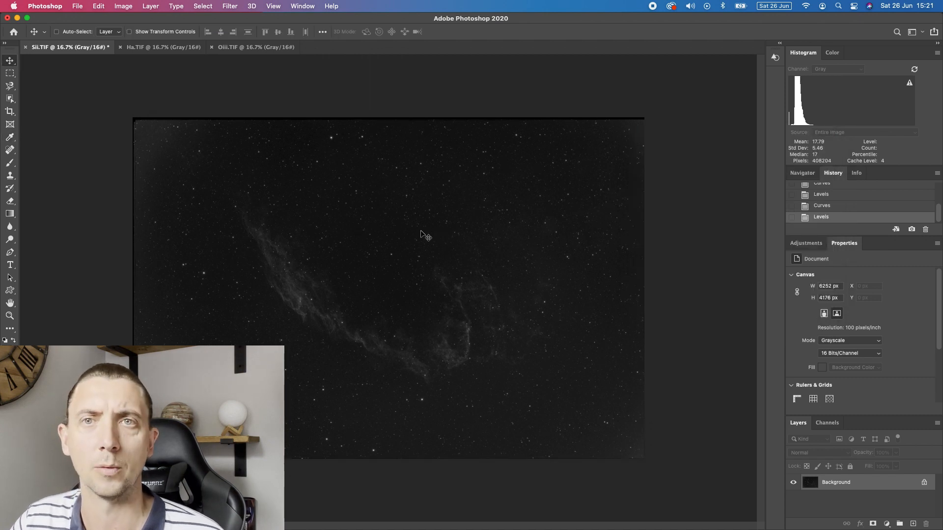
# Stretch Ha with Arcsinh1000 Curves twice and Levels black-point raises until filaments show over a dark sky
pyautogui.click(163, 47)
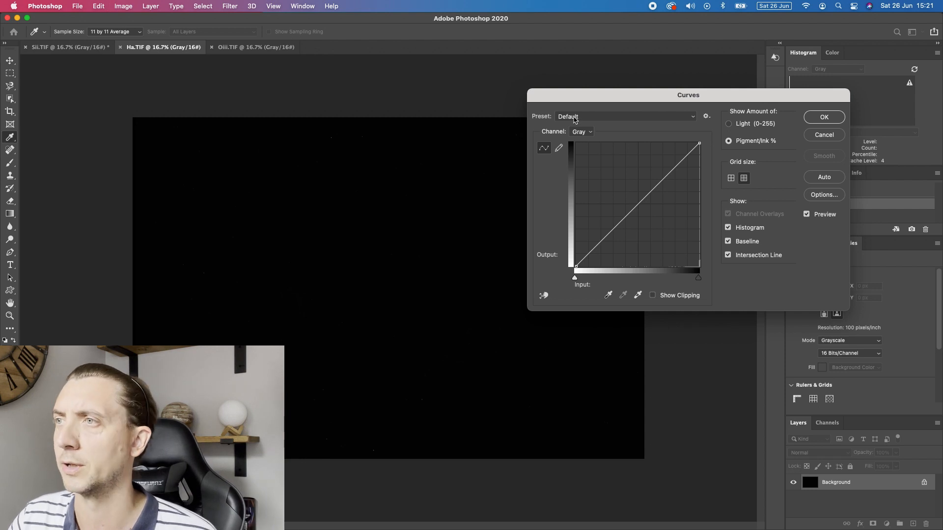
pyautogui.click(625, 116)
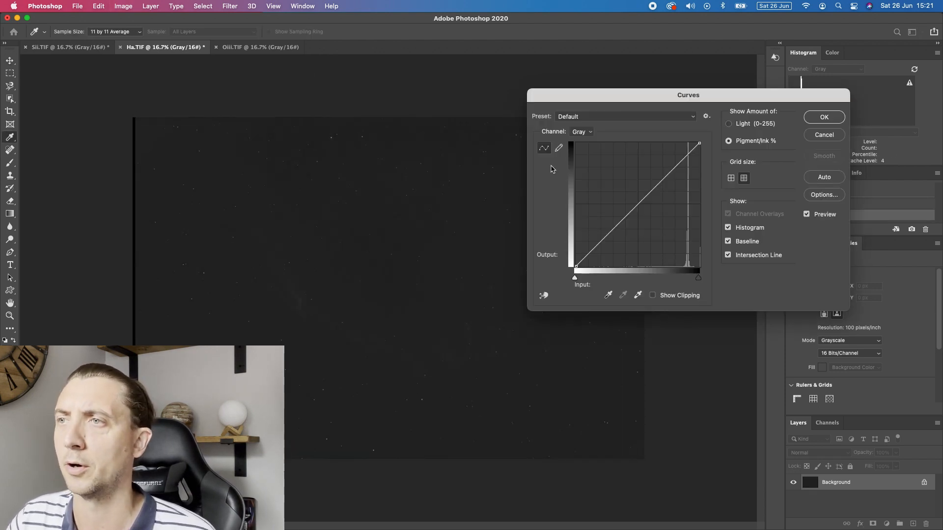
pyautogui.click(625, 116)
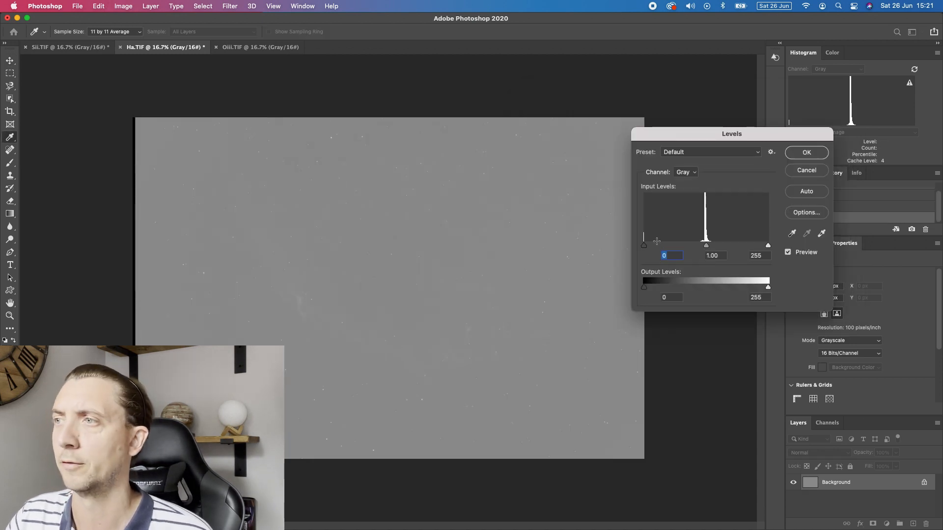
pyautogui.moveTo(644, 245); pyautogui.dragTo(700, 246)
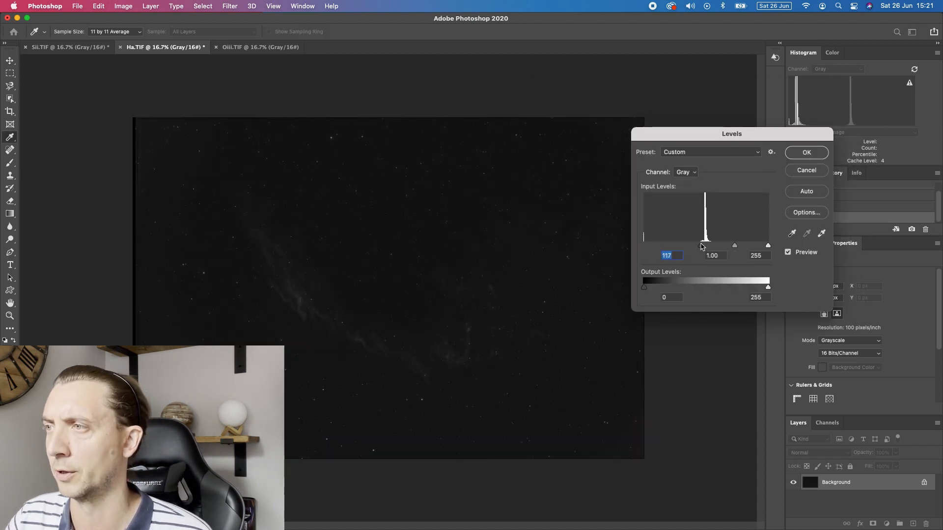
pyautogui.click(806, 152)
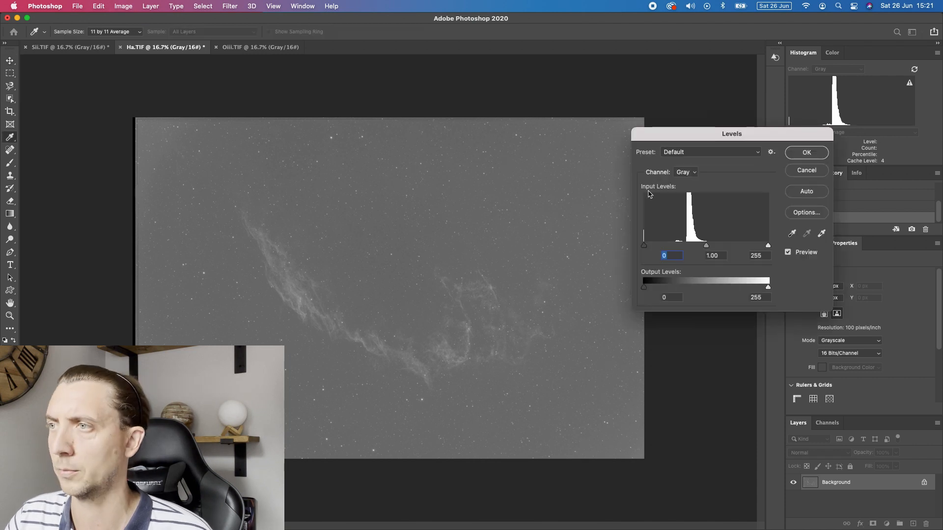
pyautogui.moveTo(644, 246); pyautogui.dragTo(679, 246)
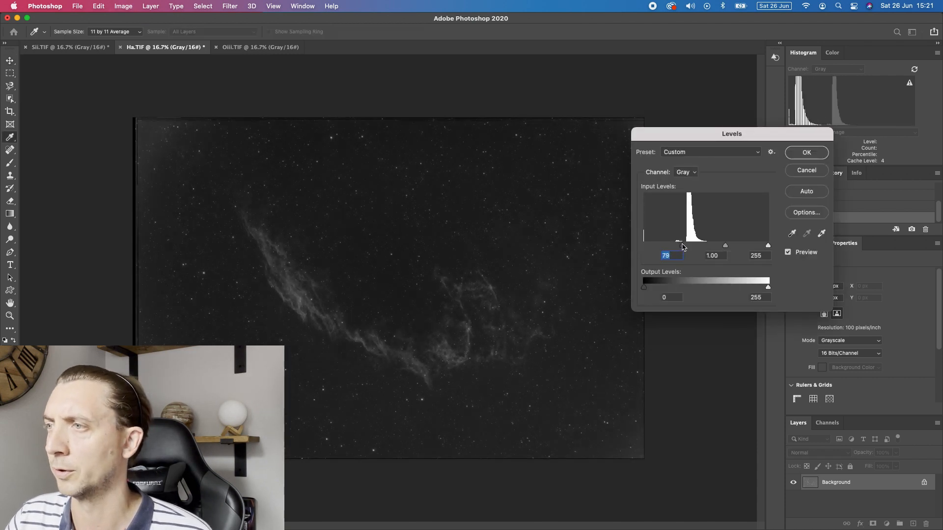
pyautogui.moveTo(677, 246); pyautogui.dragTo(683, 246)
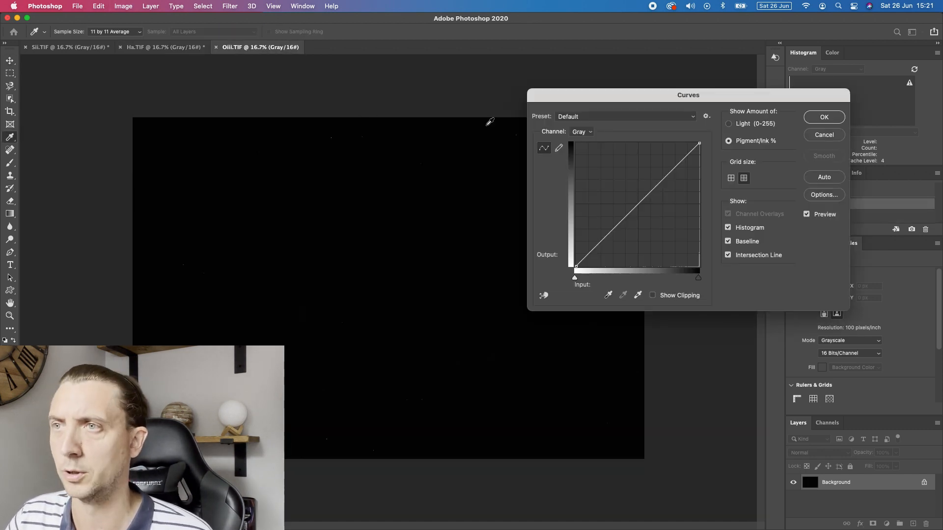
# Stretch OIII with Arcsinh1000 Curves twice and raise the Levels black point to about 120
pyautogui.click(625, 115)
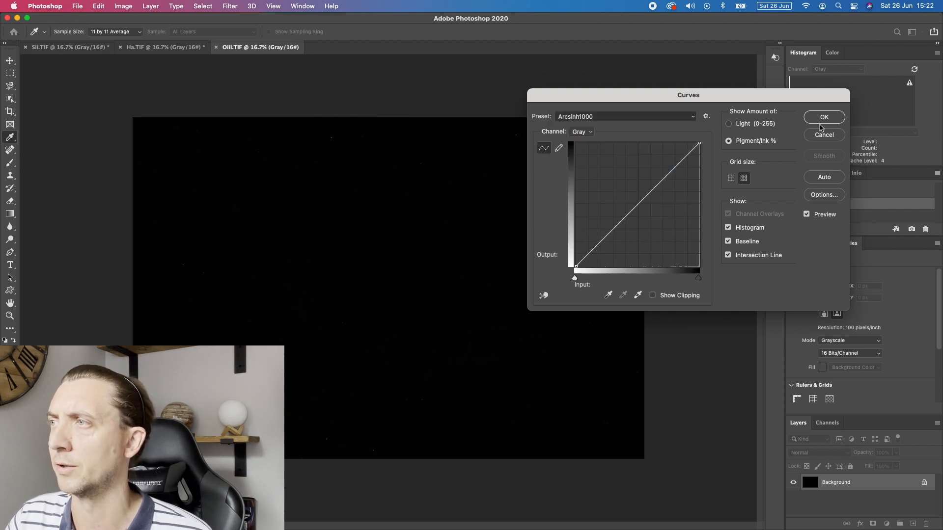
pyautogui.click(626, 116)
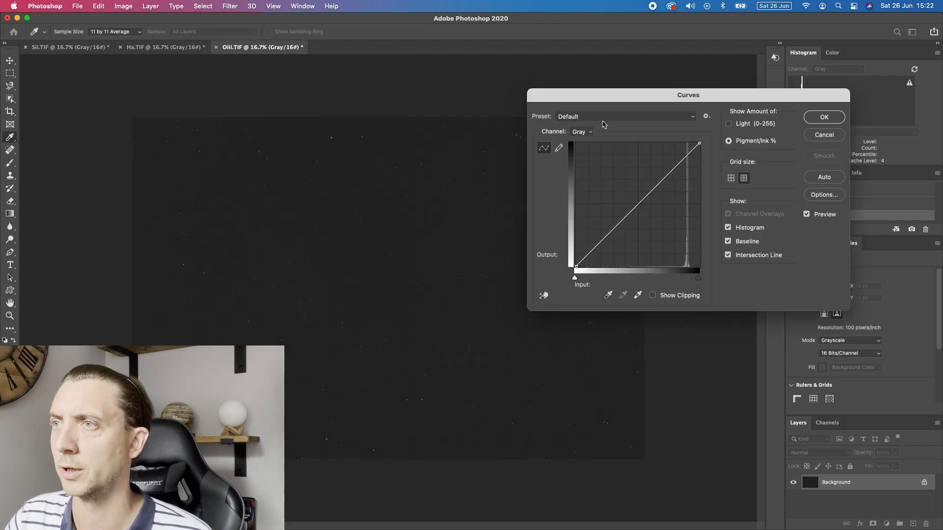
pyautogui.click(625, 115)
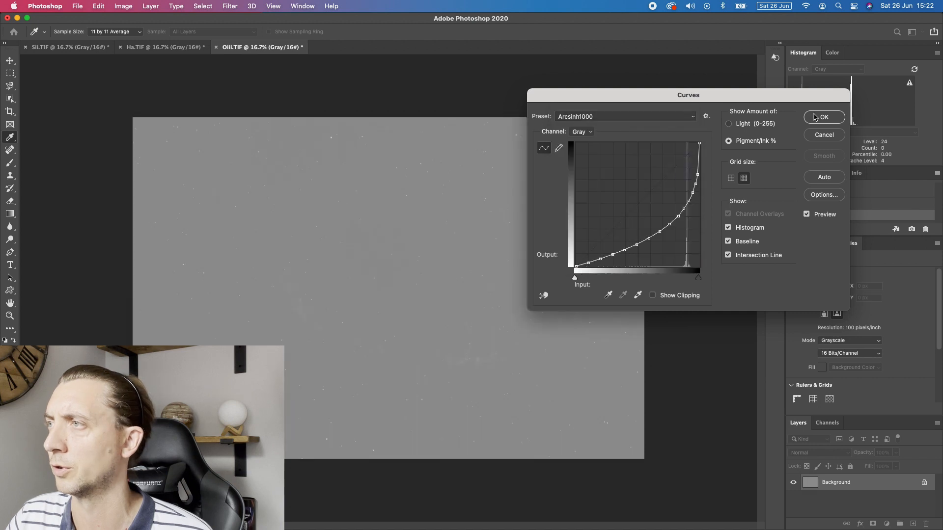
pyautogui.click(824, 117)
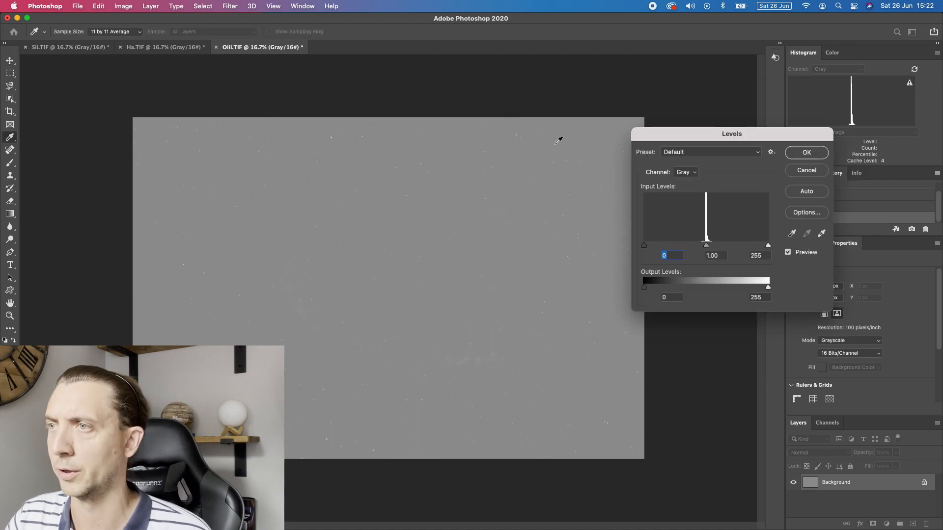
pyautogui.moveTo(644, 246); pyautogui.dragTo(706, 246)
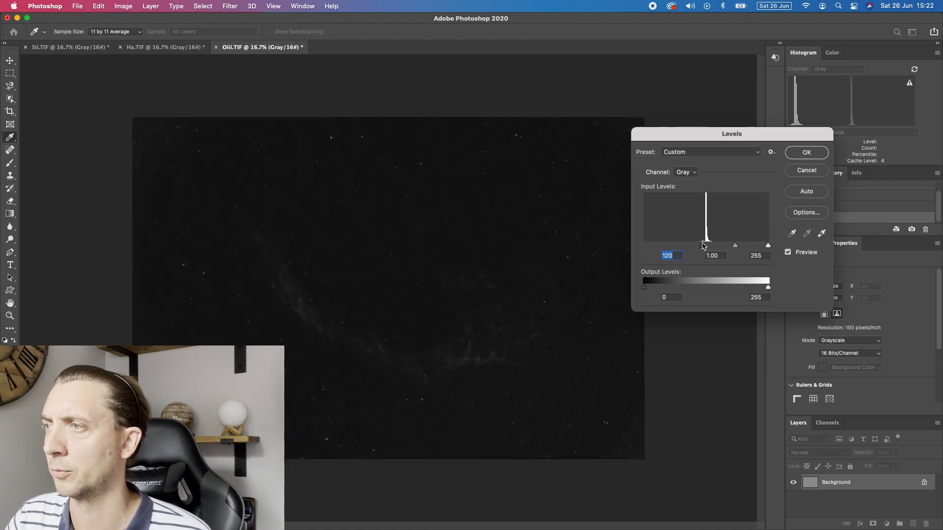
pyautogui.click(806, 152)
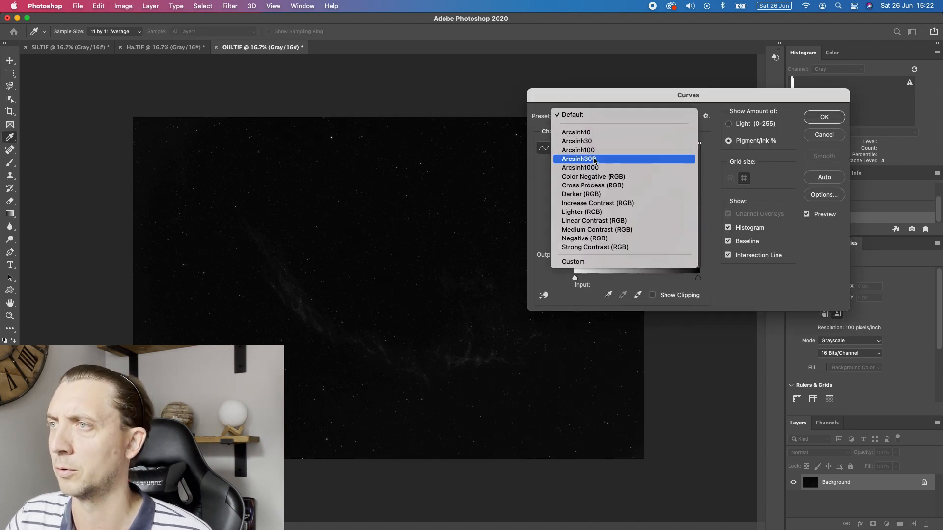
# Apply the Arcsinh300 Curves preset and a second Levels black-point raise of about 50 to OIII
pyautogui.click(579, 167)
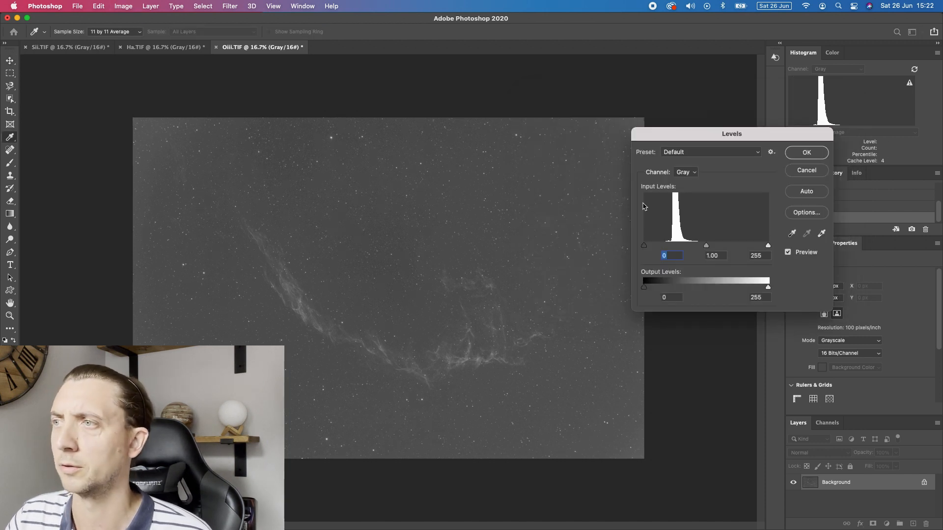
pyautogui.moveTo(644, 246); pyautogui.dragTo(667, 246)
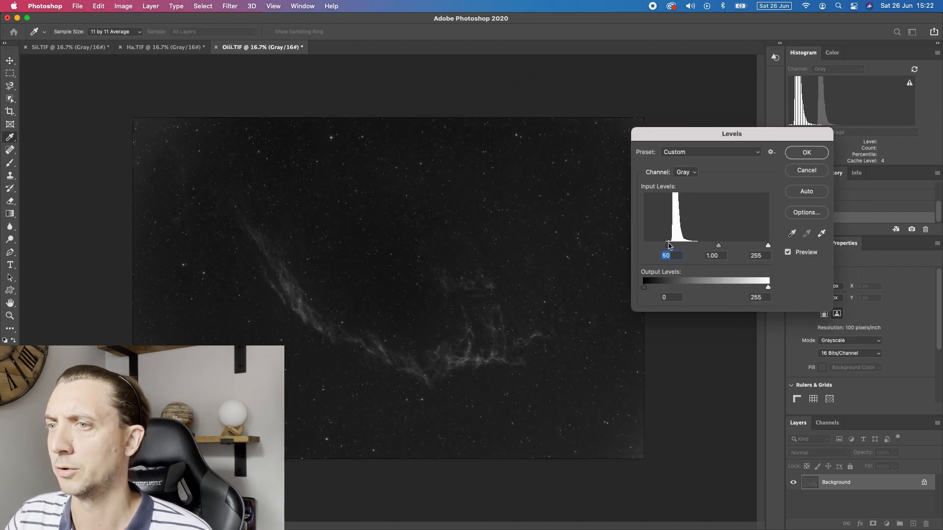
pyautogui.click(806, 152)
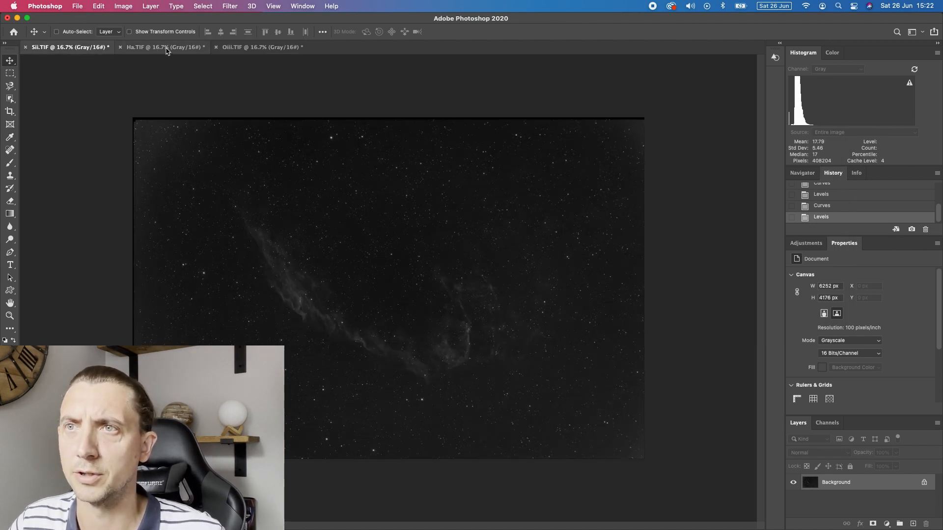
# Flip between the OIII, SII and Ha tabs to compare the stretches, ending on SII
pyautogui.click(259, 47)
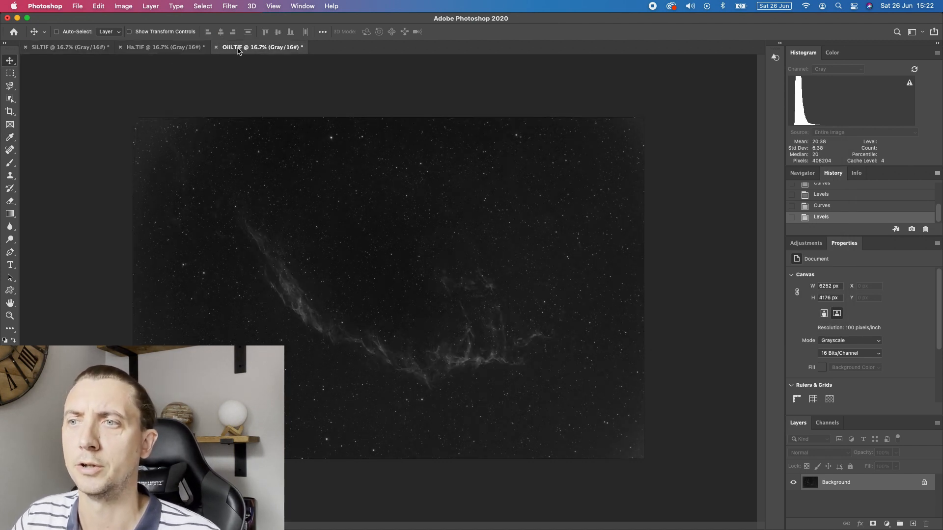
pyautogui.click(60, 47)
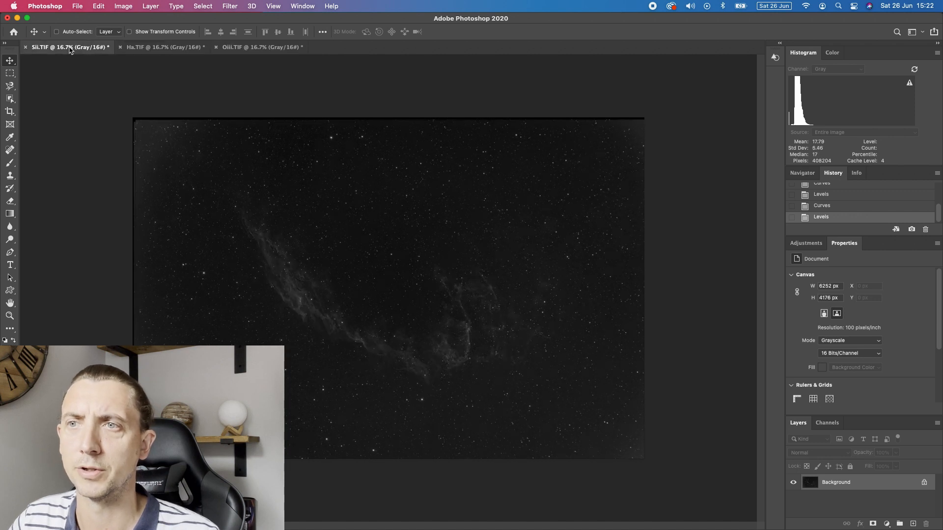
pyautogui.moveTo(68, 47)
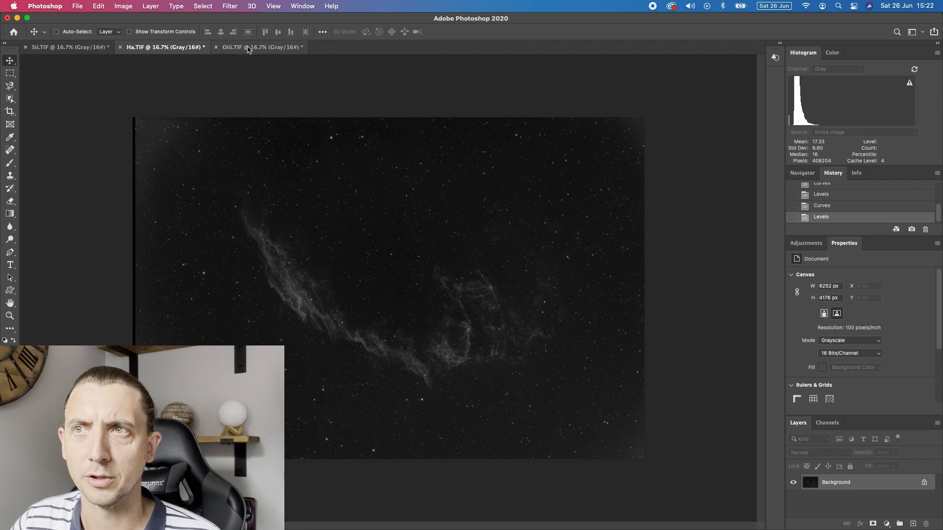
pyautogui.click(163, 47)
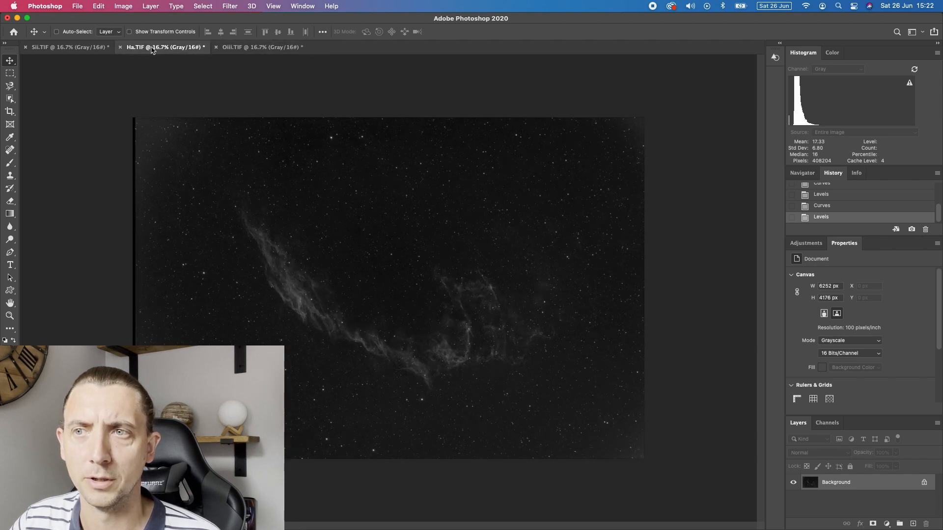
pyautogui.click(67, 47)
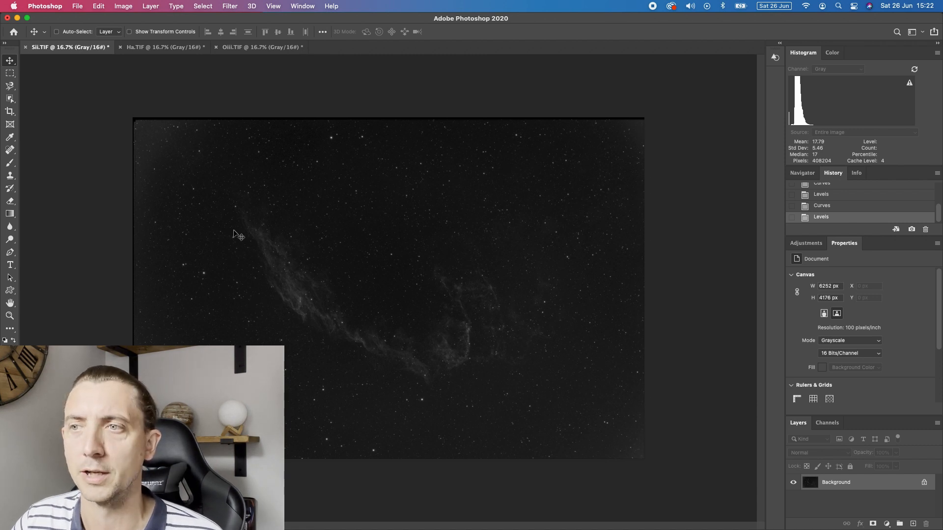
pyautogui.moveTo(230, 218)
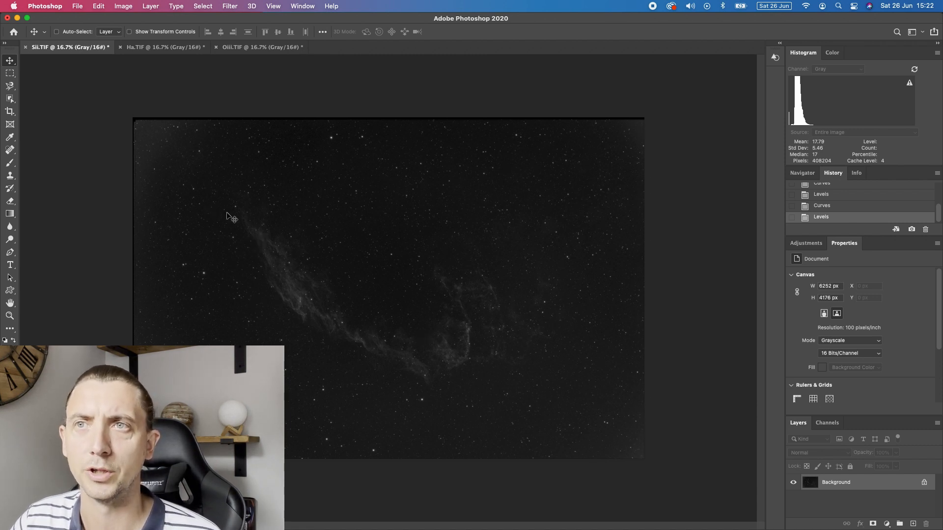
pyautogui.moveTo(148, 129)
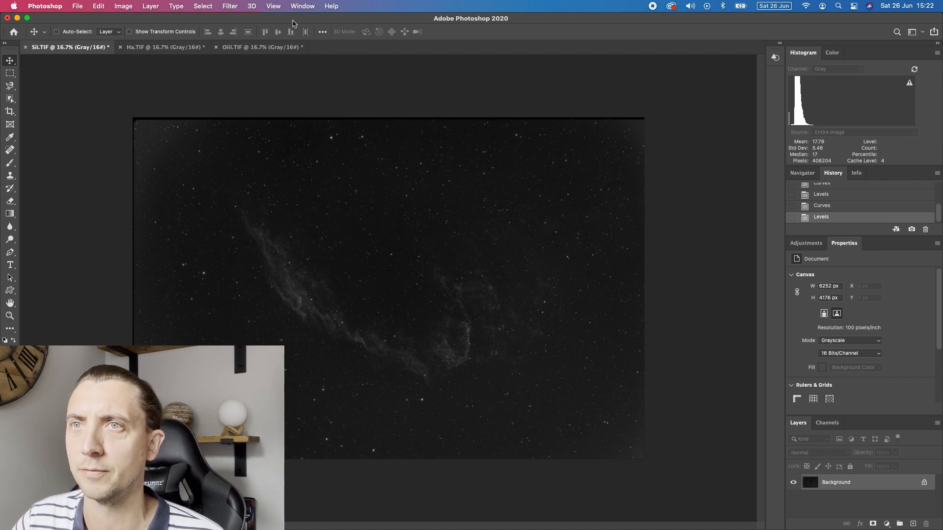
# Apply a Lens Correction custom vignette of -60 to the SII image
pyautogui.click(230, 6)
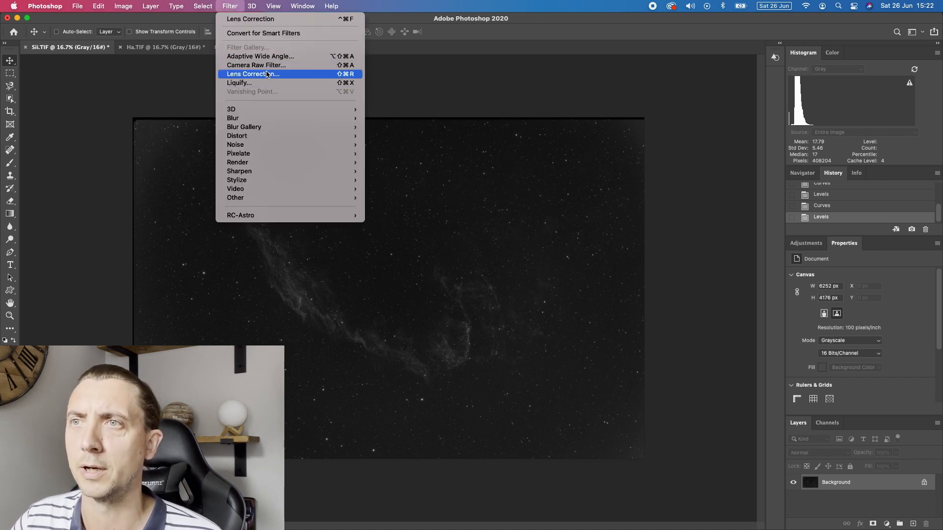
pyautogui.click(253, 74)
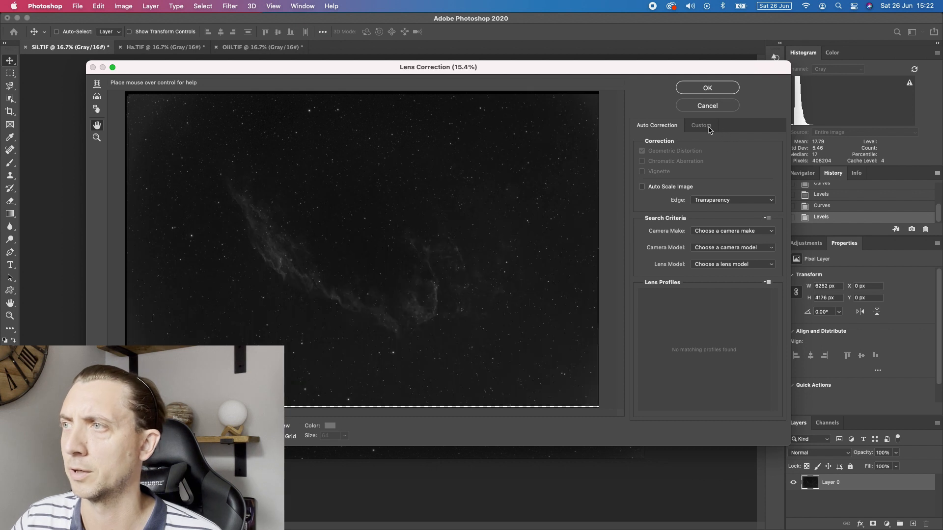
pyautogui.click(699, 125)
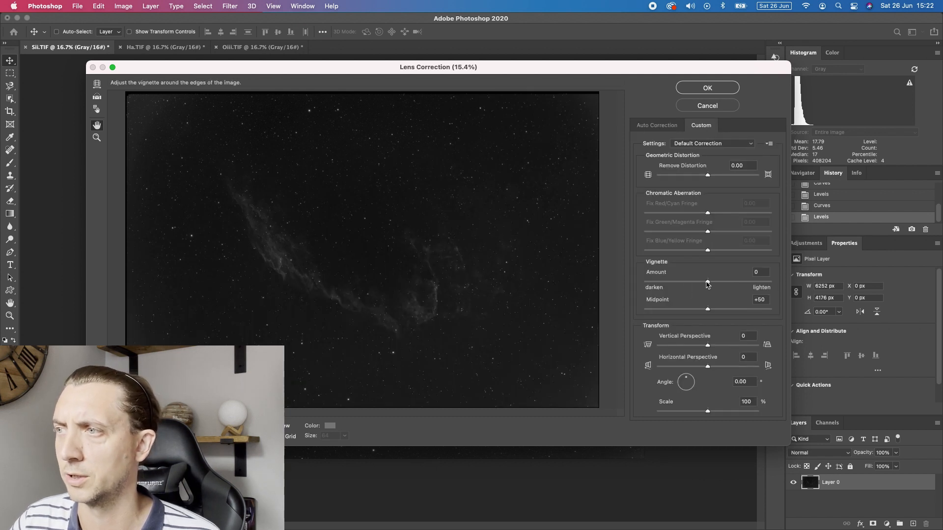
pyautogui.moveTo(707, 280); pyautogui.dragTo(676, 279)
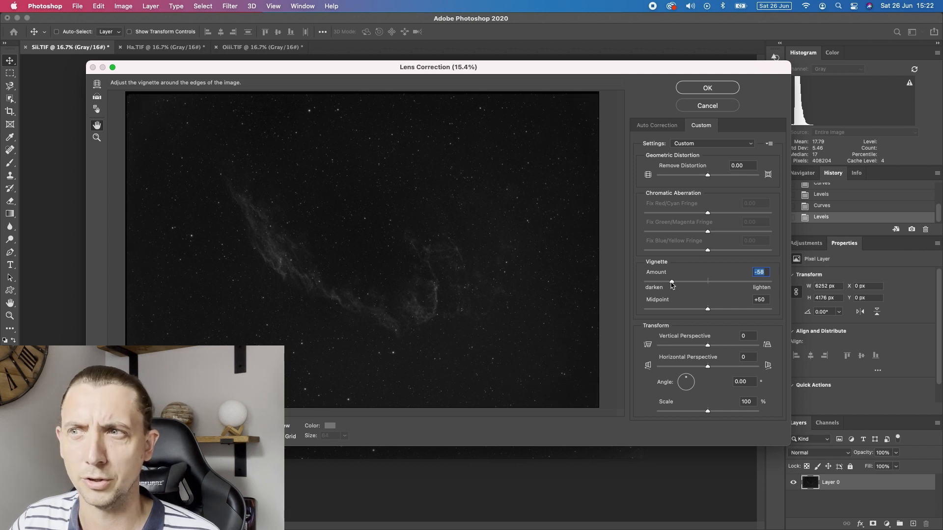
pyautogui.moveTo(673, 281); pyautogui.dragTo(670, 280)
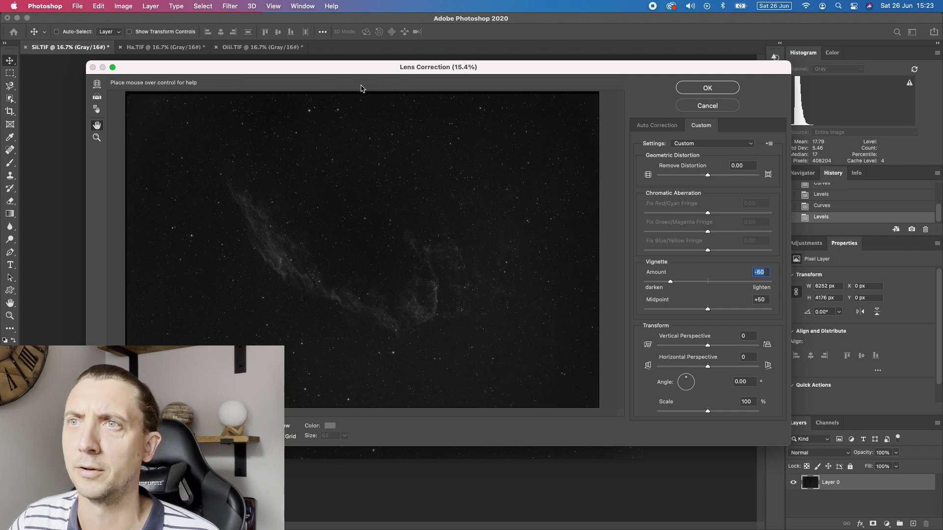
pyautogui.moveTo(238, 94)
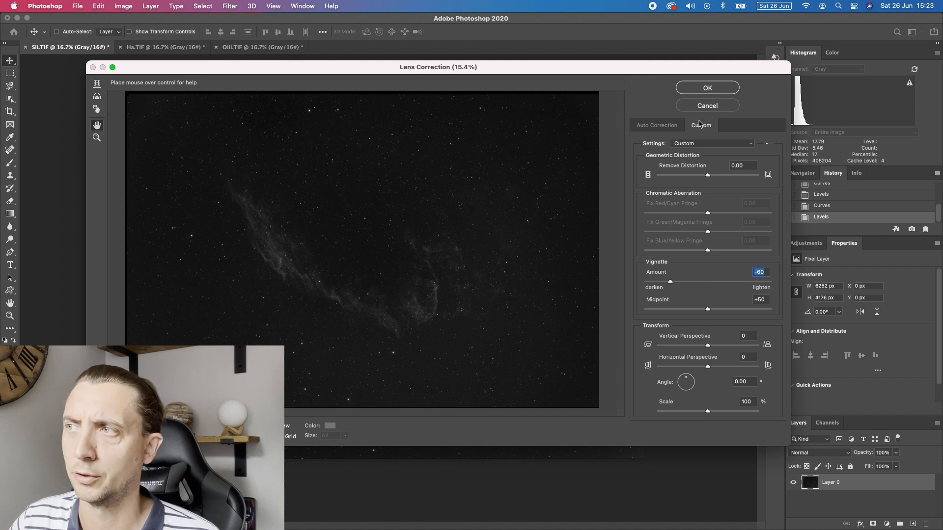
pyautogui.moveTo(707, 106)
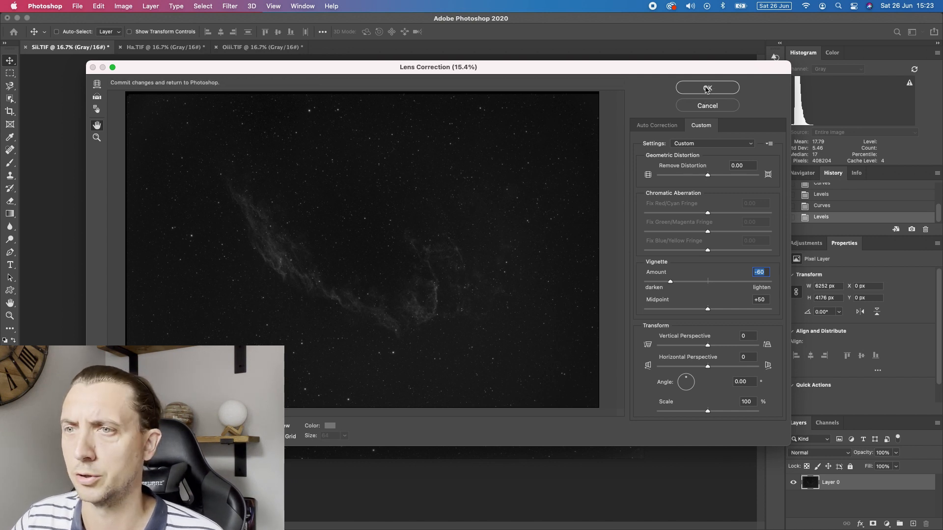
pyautogui.click(707, 88)
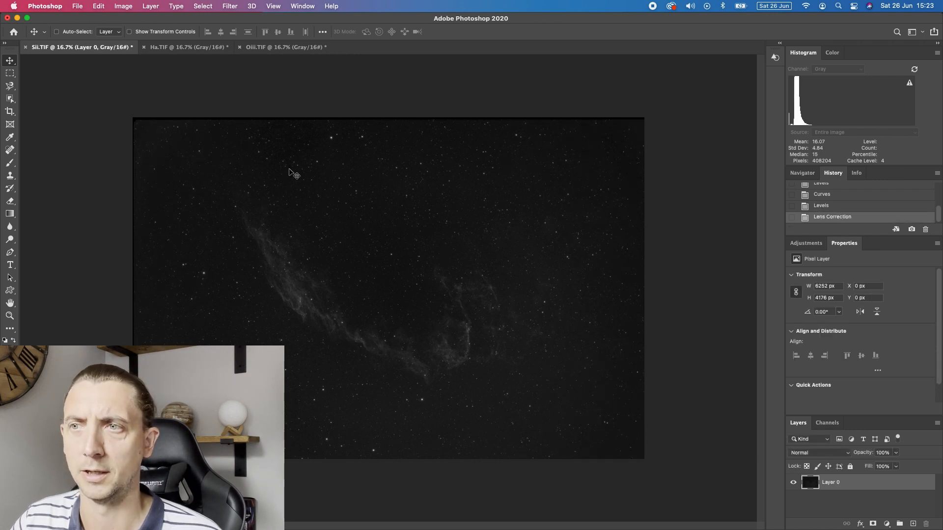
# Apply a Lens Correction custom vignette of -80 to the Ha image
pyautogui.click(187, 48)
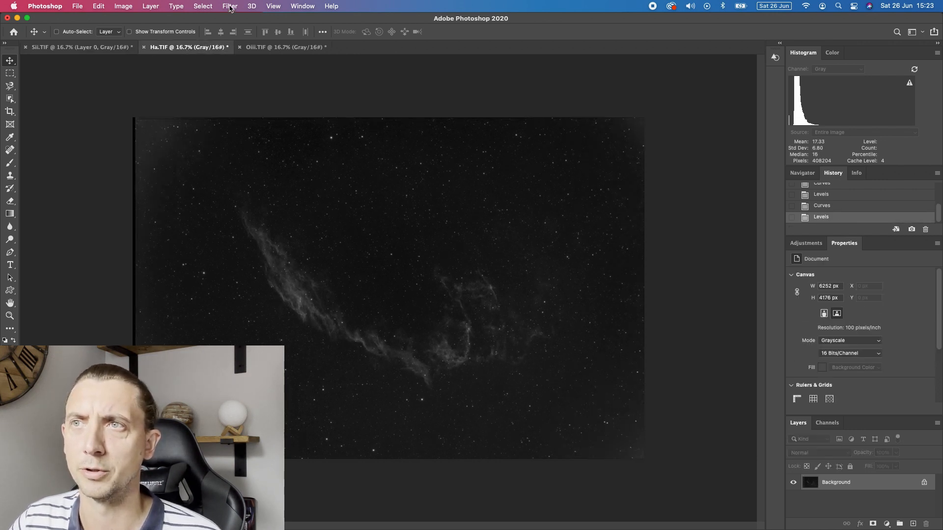
pyautogui.click(229, 6)
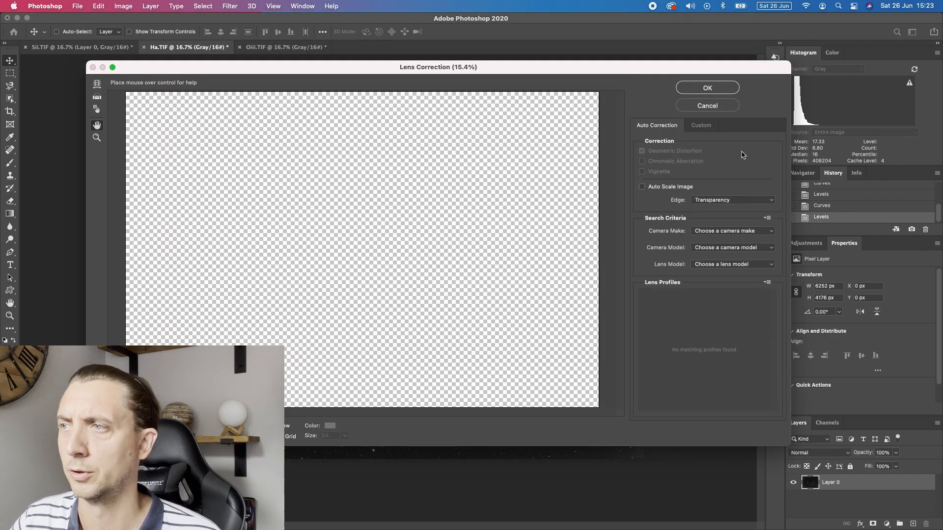
pyautogui.click(700, 126)
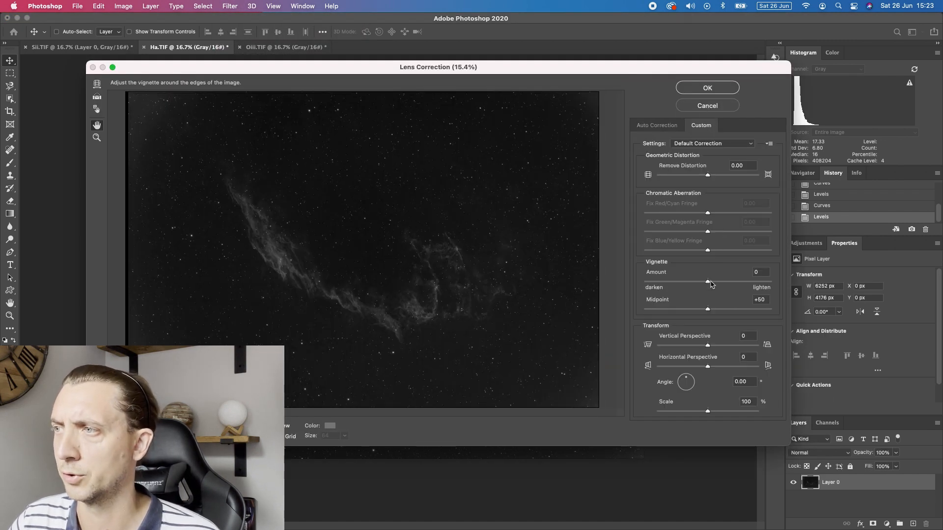
pyautogui.moveTo(708, 281); pyautogui.dragTo(662, 282)
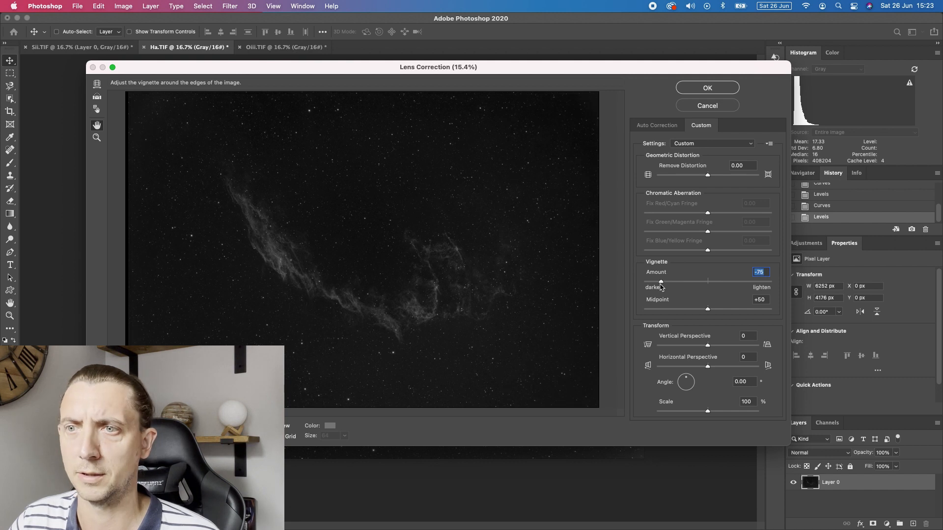
pyautogui.moveTo(661, 283); pyautogui.dragTo(659, 283)
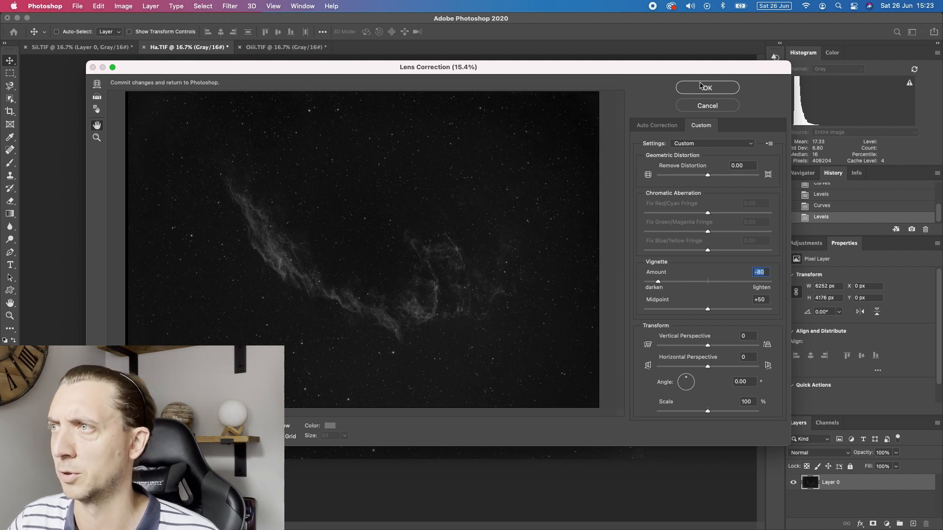
pyautogui.click(706, 88)
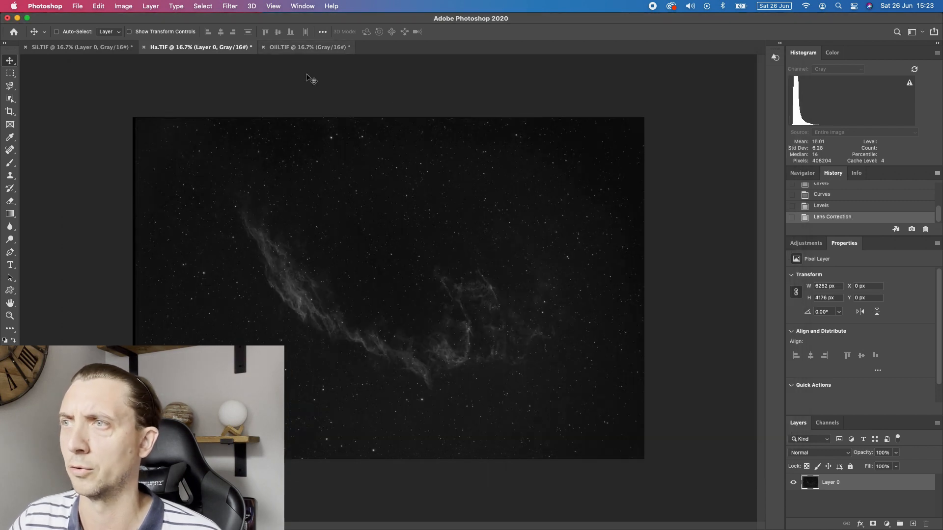
# Apply a Lens Correction custom vignette of -72 to the OIII image
pyautogui.click(307, 47)
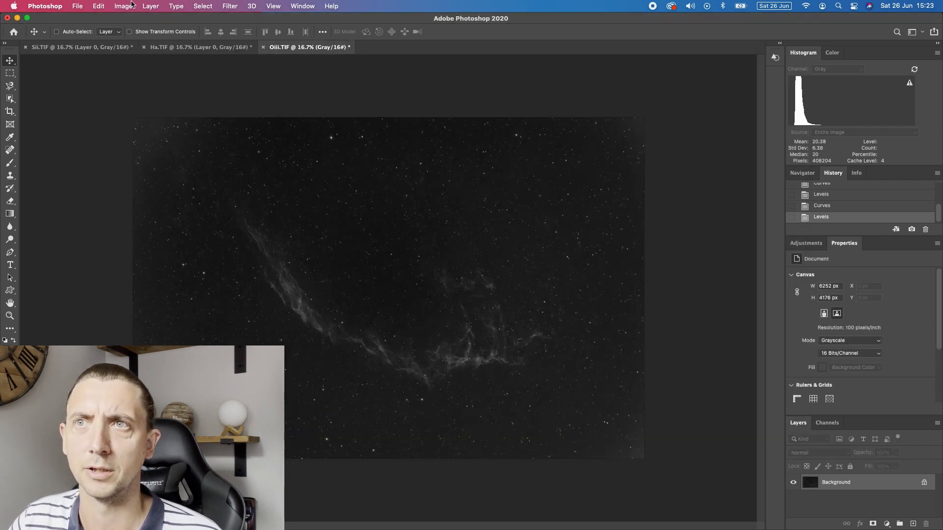
pyautogui.click(124, 5)
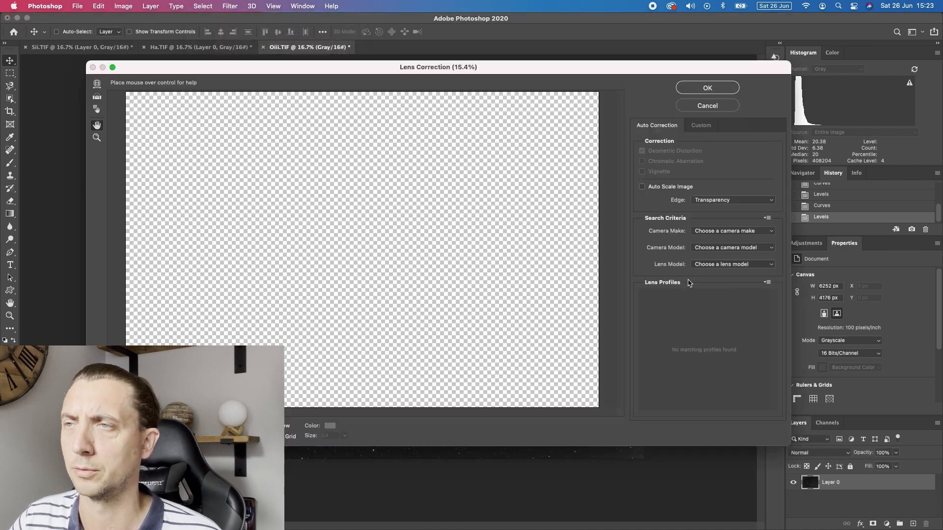
pyautogui.click(701, 125)
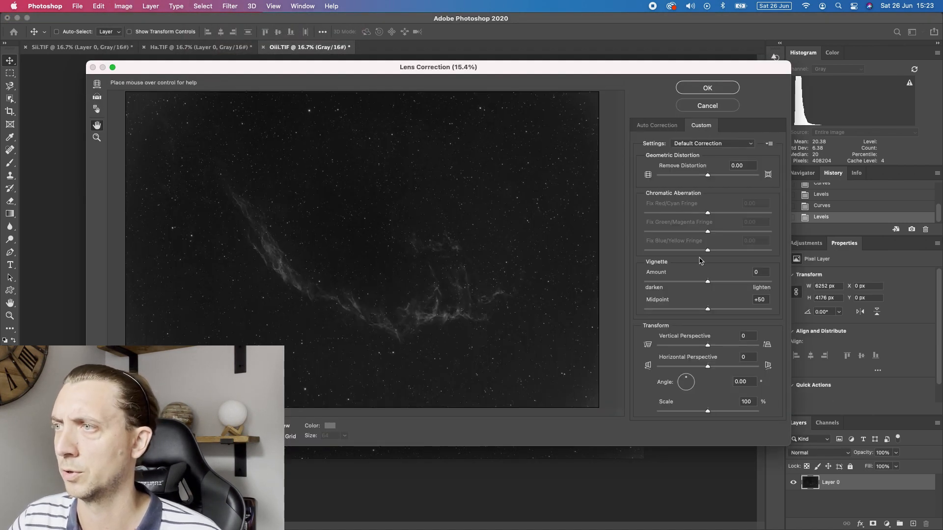
pyautogui.moveTo(708, 281); pyautogui.dragTo(673, 282)
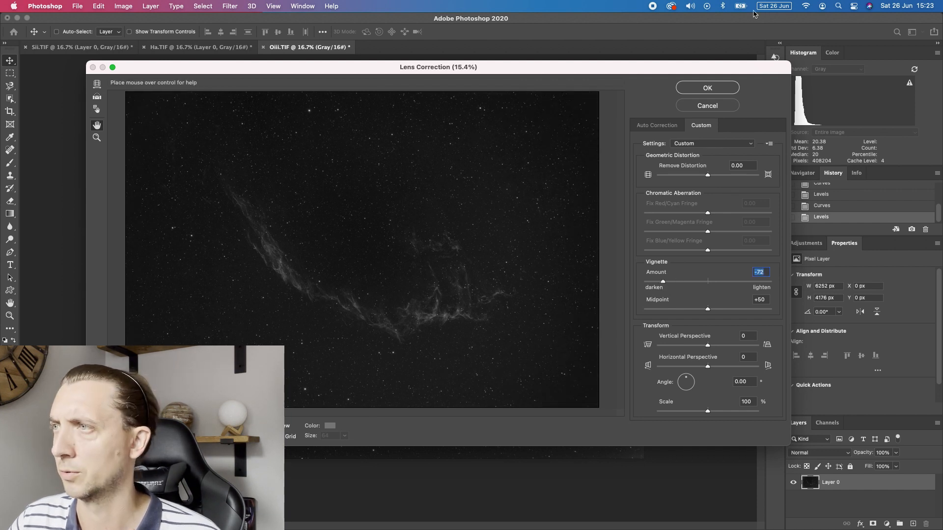
pyautogui.click(707, 87)
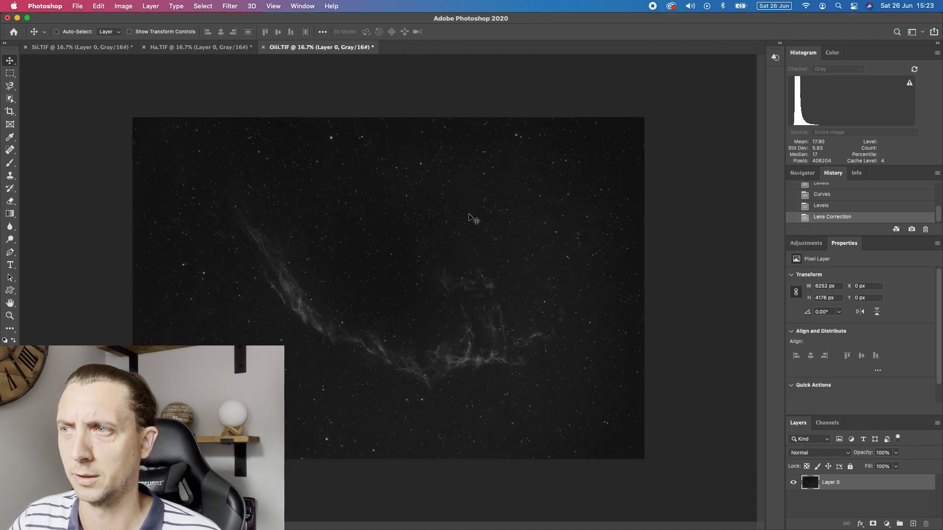
# Compare the corrected SII and Ha images, then return to OIII and select its whole canvas
pyautogui.click(199, 47)
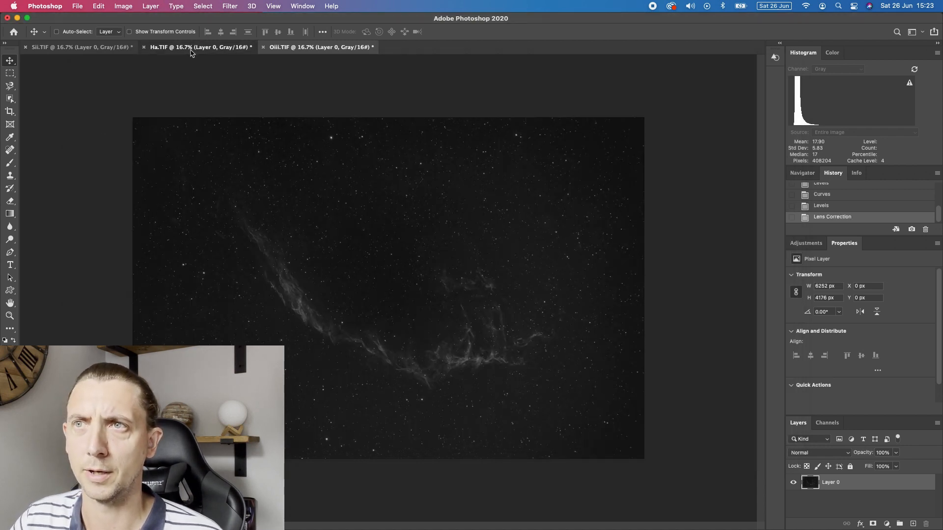
pyautogui.click(78, 48)
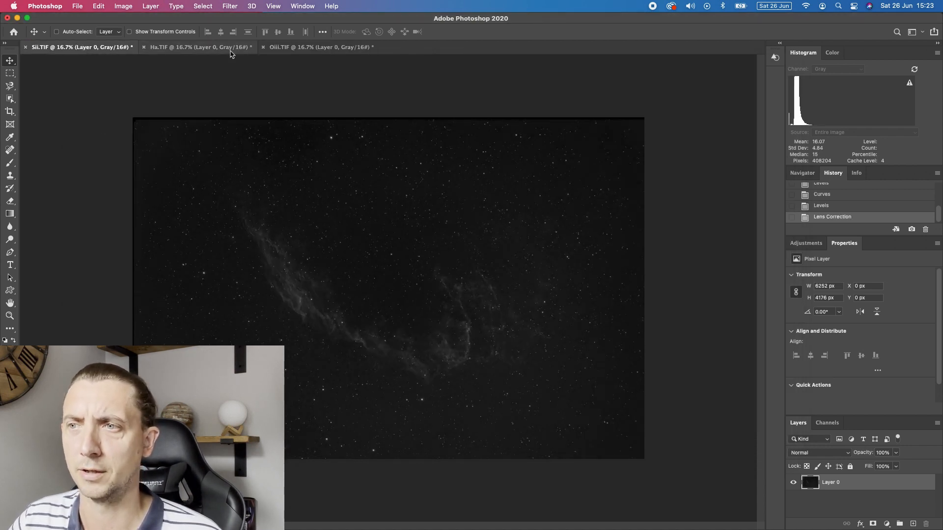
pyautogui.click(318, 47)
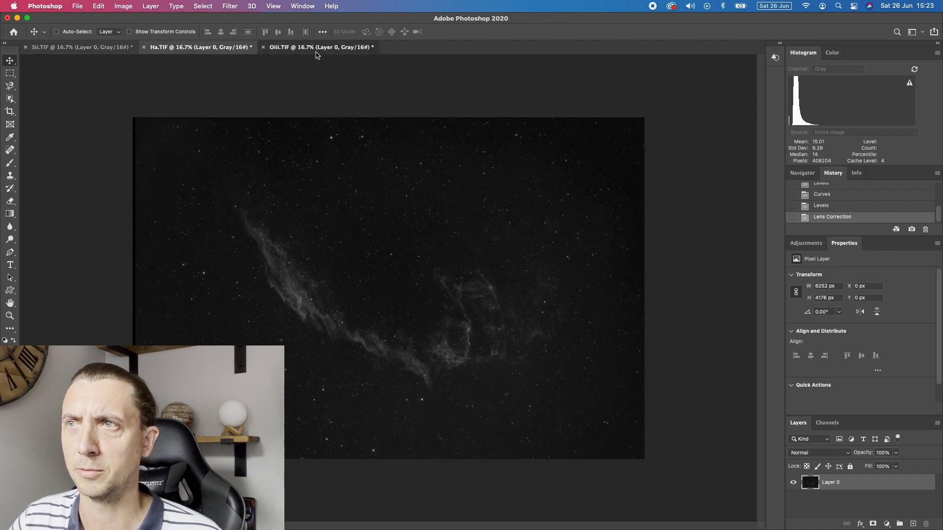
pyautogui.click(319, 47)
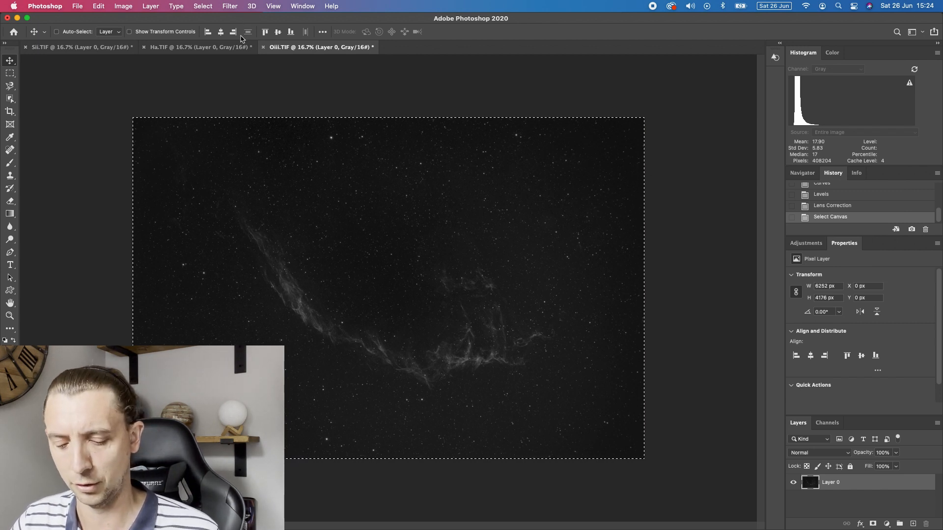
# Create a new blank 6252×4176 px 16-bit RGB Color document and return to the OIII image
pyautogui.click(77, 5)
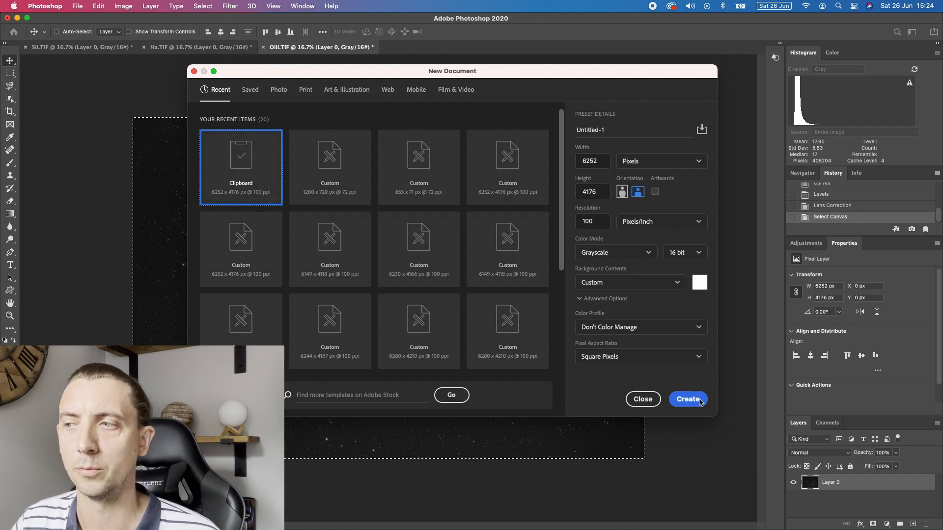
pyautogui.moveTo(127, 153)
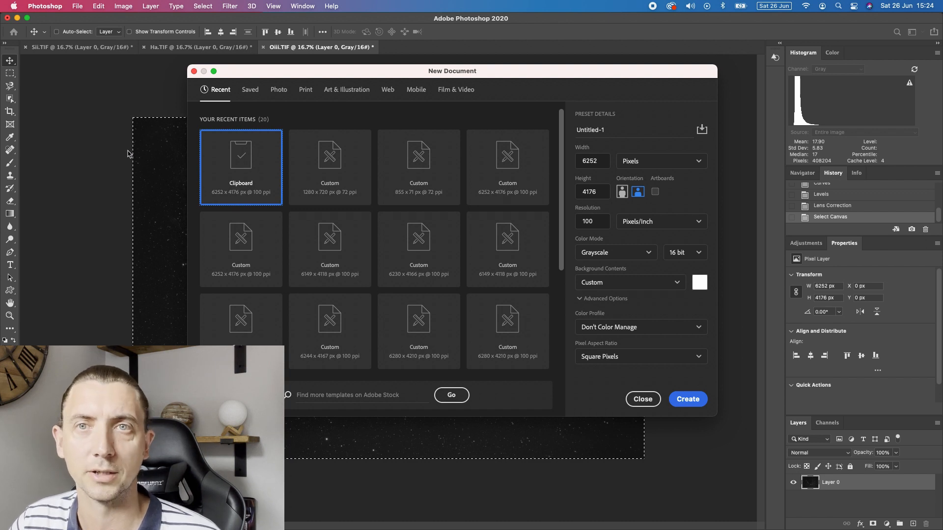
pyautogui.moveTo(194, 225)
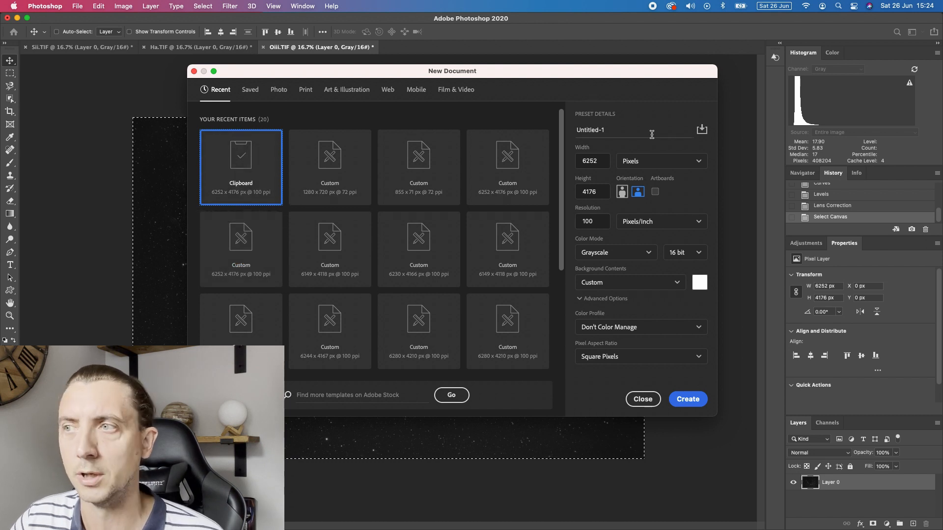
pyautogui.click(614, 252)
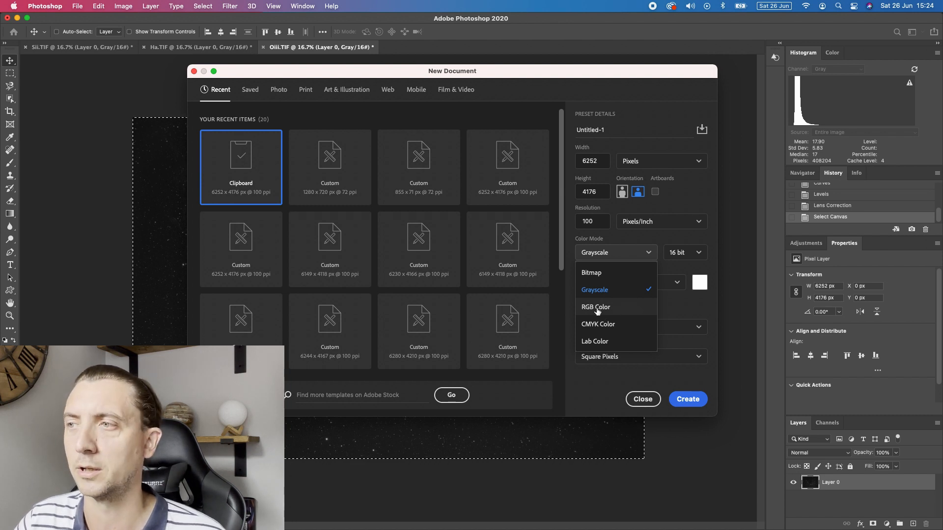
pyautogui.click(595, 307)
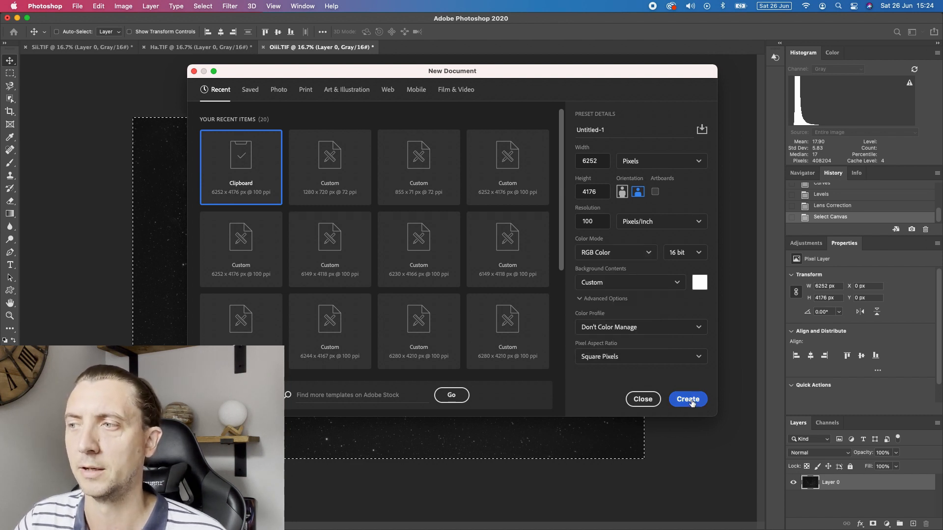
pyautogui.click(688, 399)
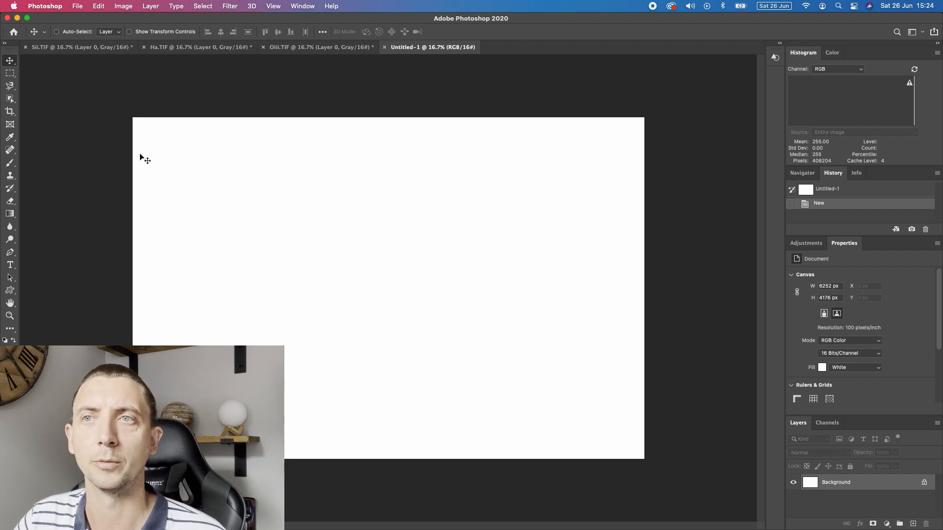
pyautogui.click(318, 47)
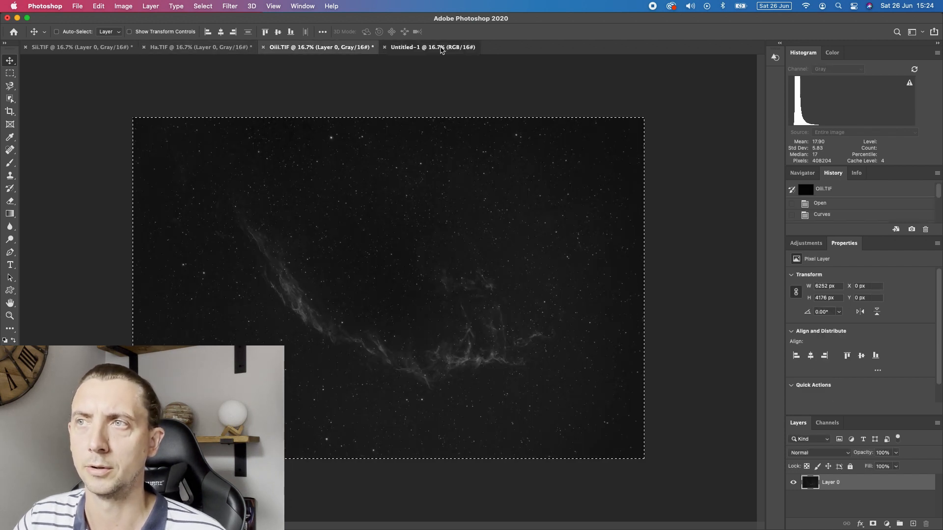
# Move between the SII image and the new RGB document to bring the narrowband data across
pyautogui.click(180, 47)
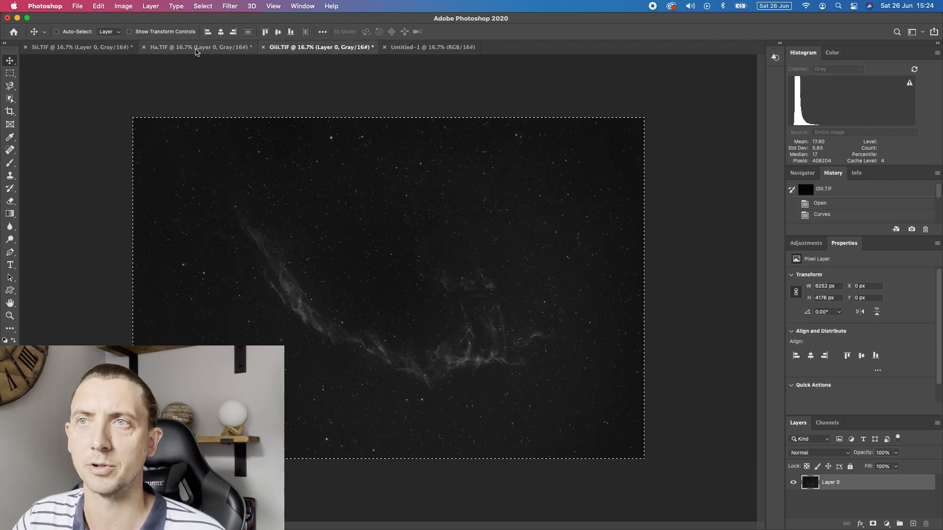
pyautogui.click(78, 47)
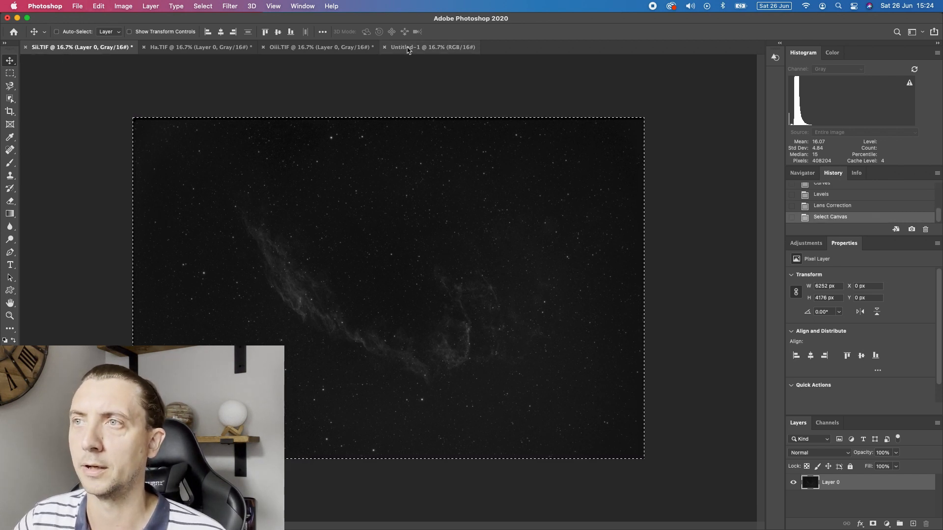
pyautogui.click(432, 48)
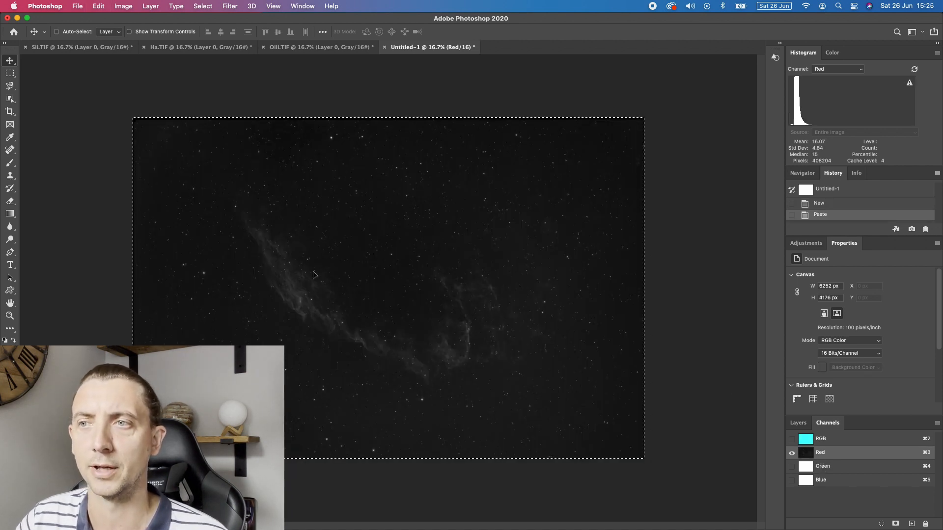
pyautogui.moveTo(495, 353)
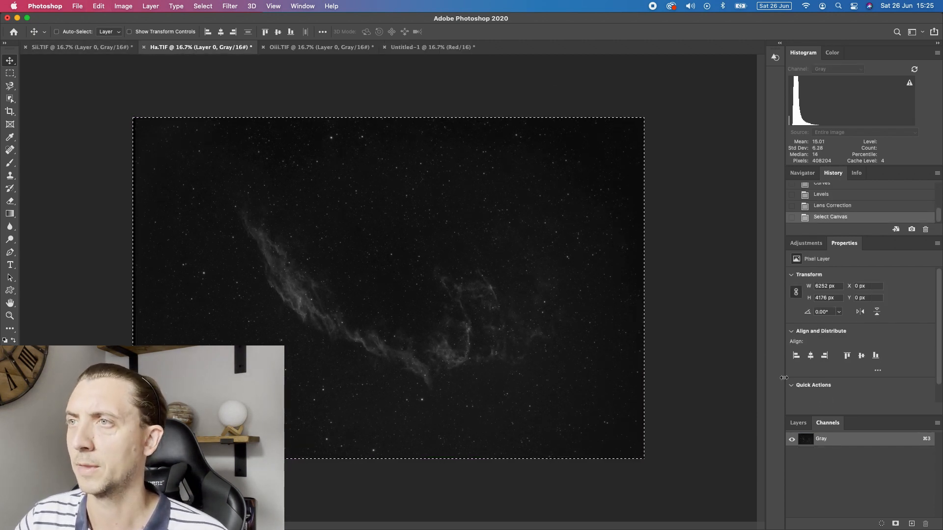
pyautogui.click(431, 47)
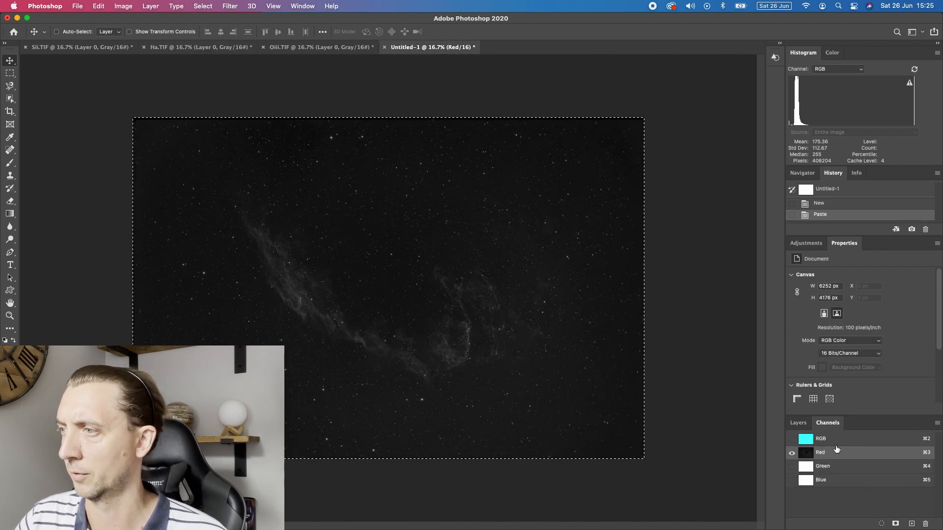
# Paste into the Green and Blue channels, then view the combined RGB composite
pyautogui.click(823, 466)
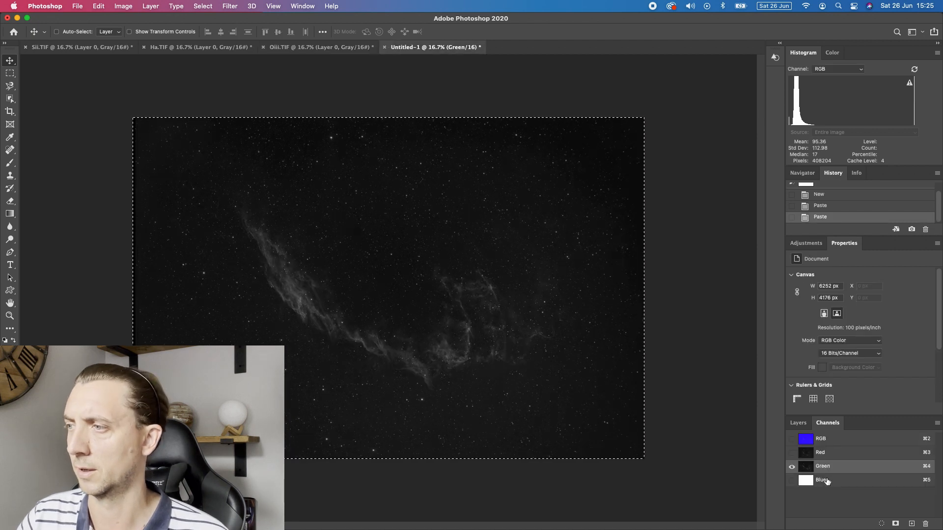
pyautogui.click(823, 479)
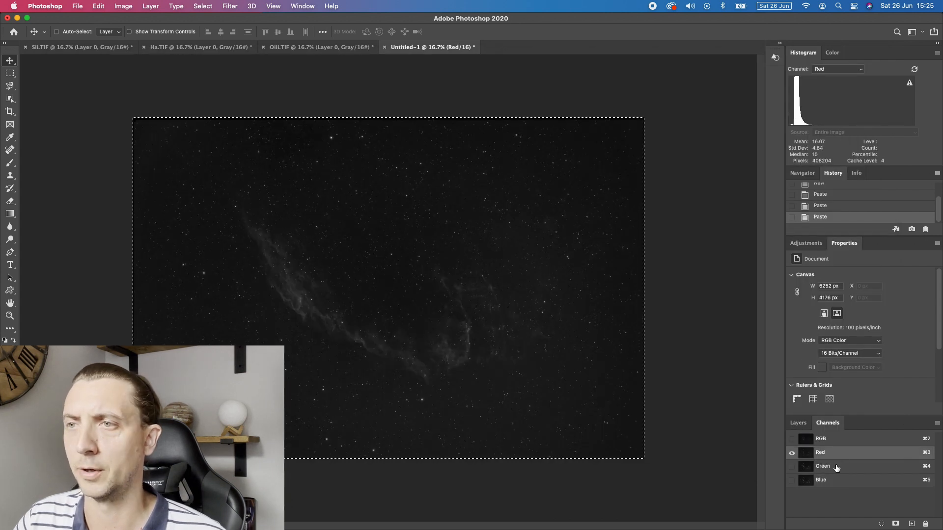
pyautogui.click(820, 480)
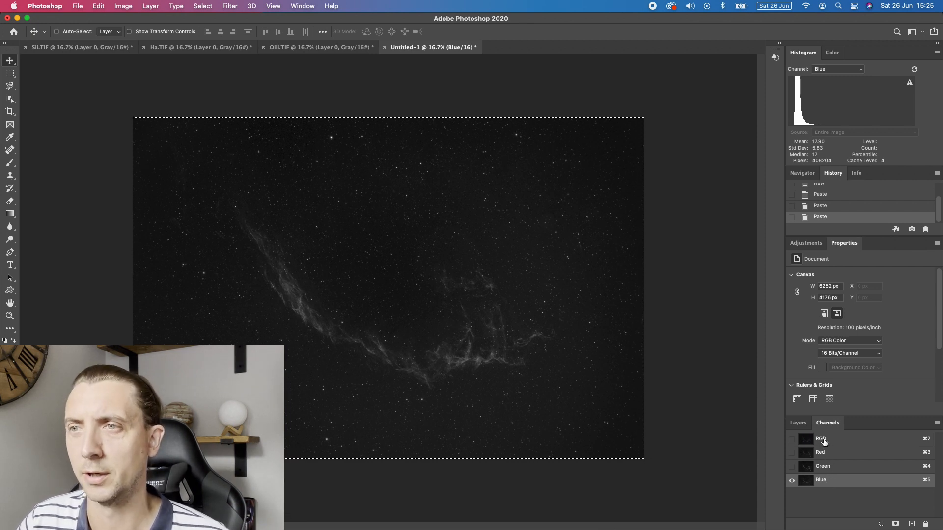
pyautogui.click(820, 439)
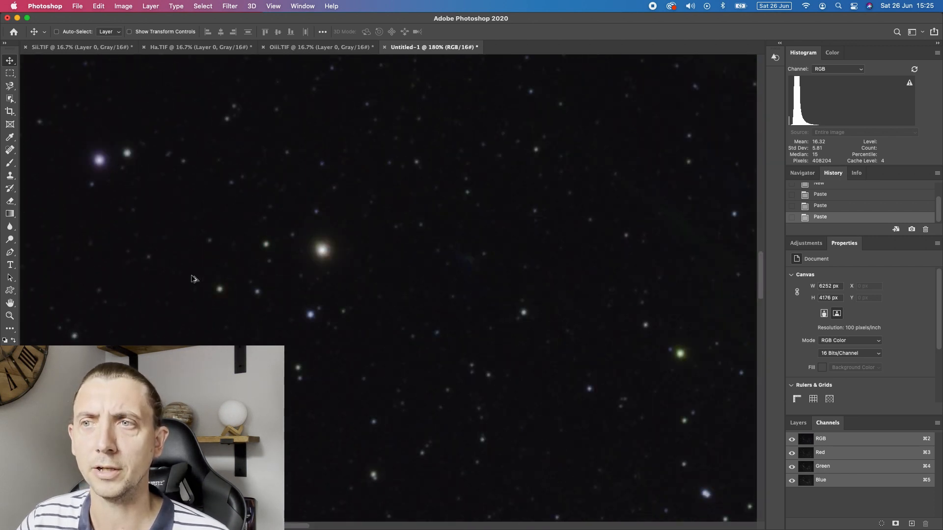
pyautogui.moveTo(388, 307)
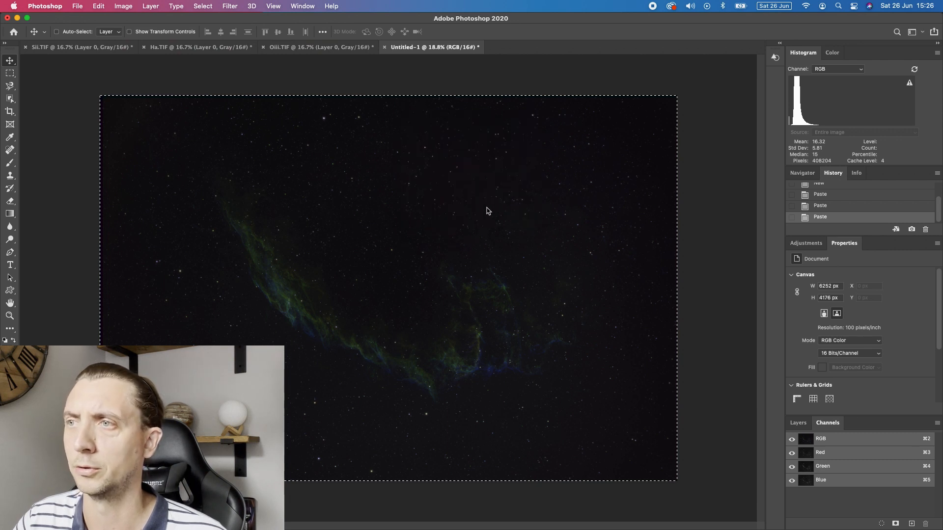
# Purge the stored histories via Edit > Purge and confirm the warning
pyautogui.click(99, 6)
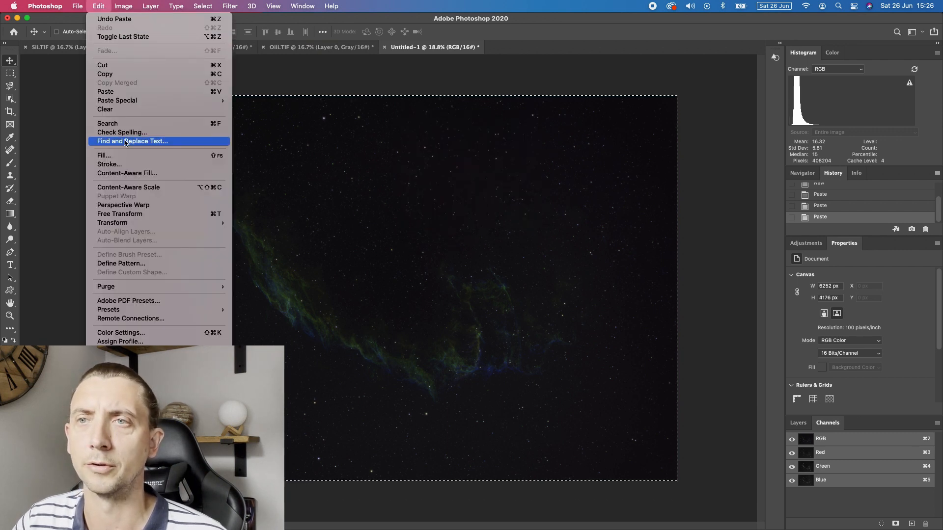
pyautogui.moveTo(106, 286)
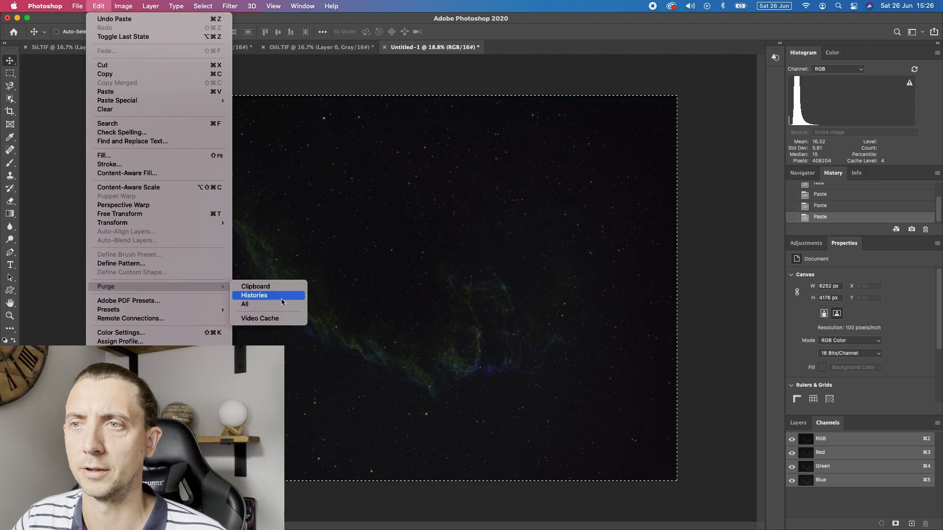
pyautogui.click(253, 295)
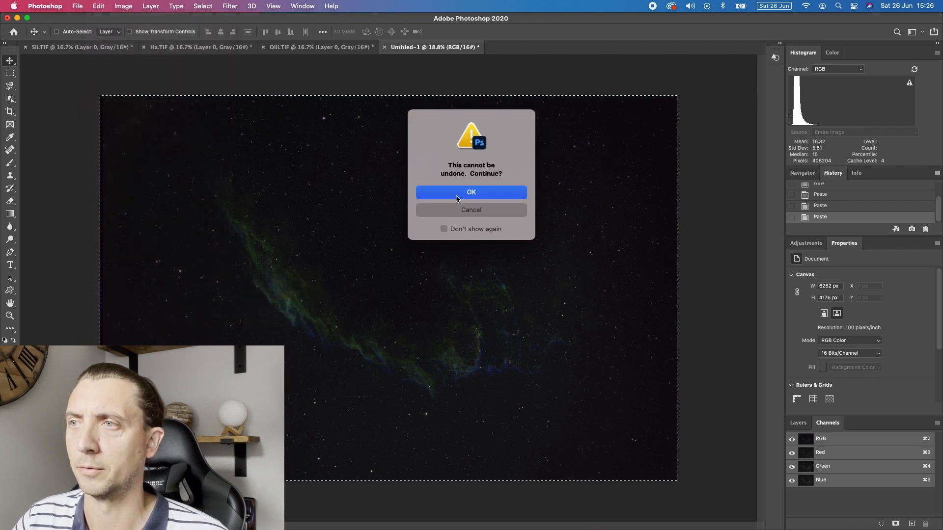
pyautogui.click(471, 192)
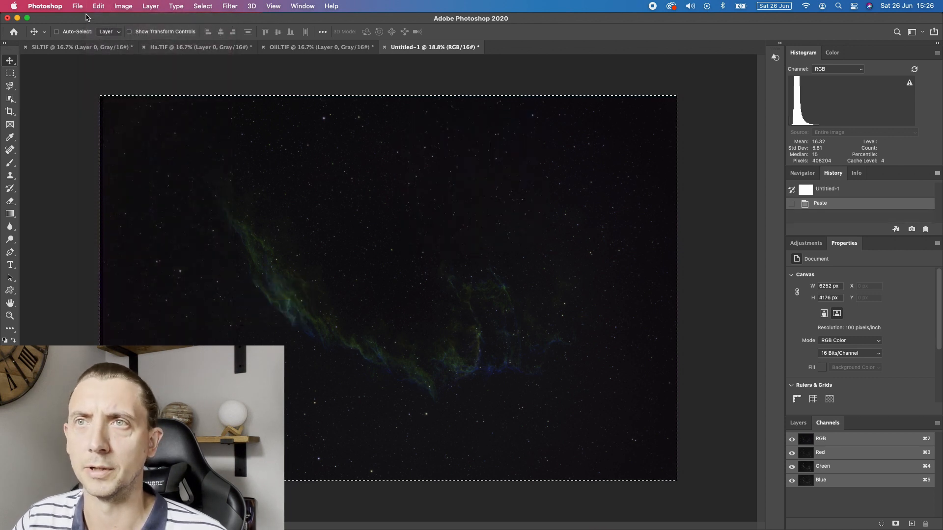
pyautogui.click(123, 5)
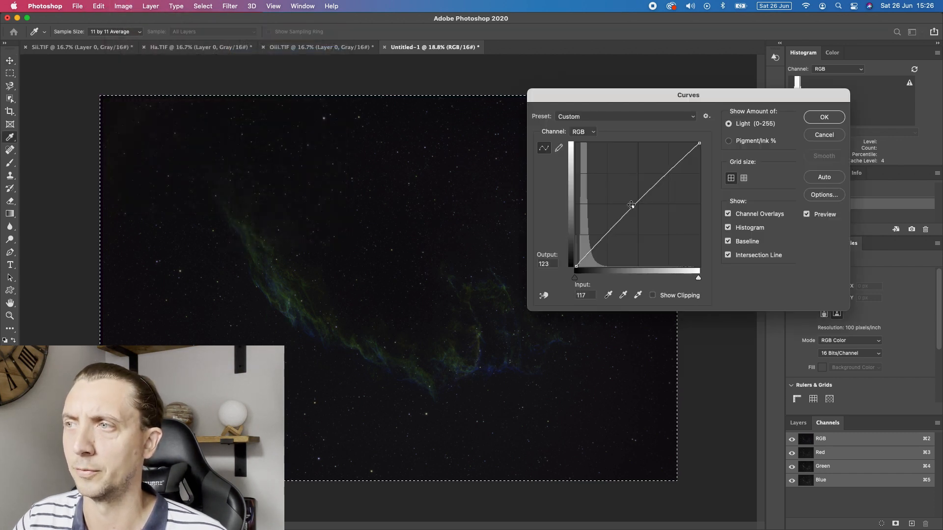
# Apply a steep brightening Curves stretch with a second point taming the highlights
pyautogui.moveTo(631, 204); pyautogui.dragTo(616, 193)
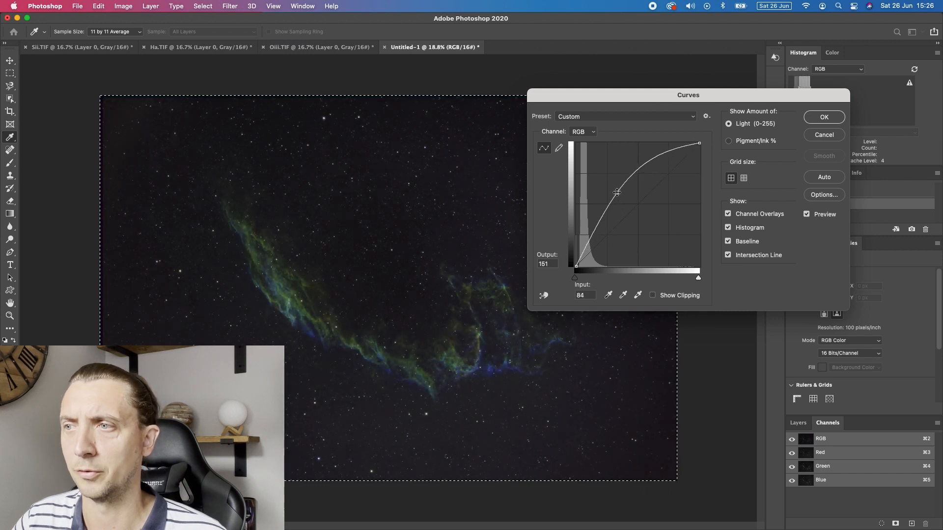
pyautogui.moveTo(616, 193); pyautogui.dragTo(606, 188)
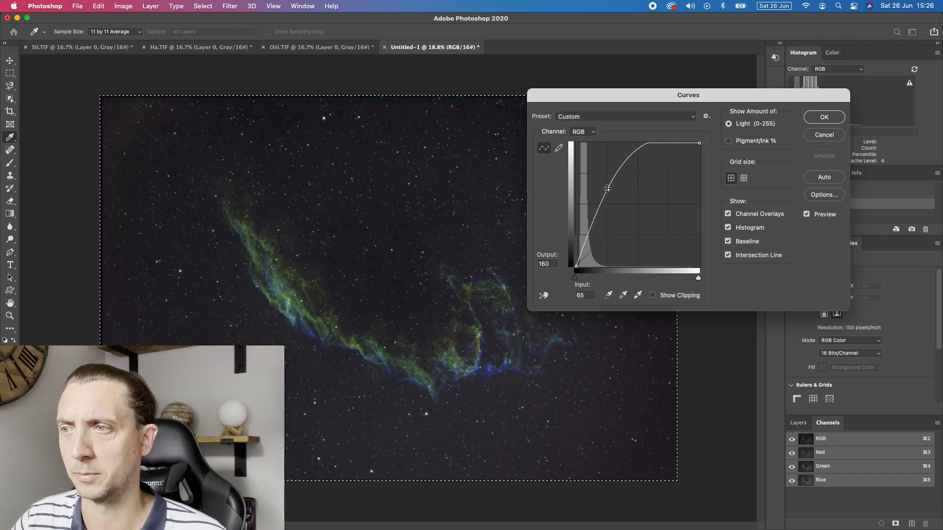
pyautogui.moveTo(606, 188); pyautogui.dragTo(604, 188)
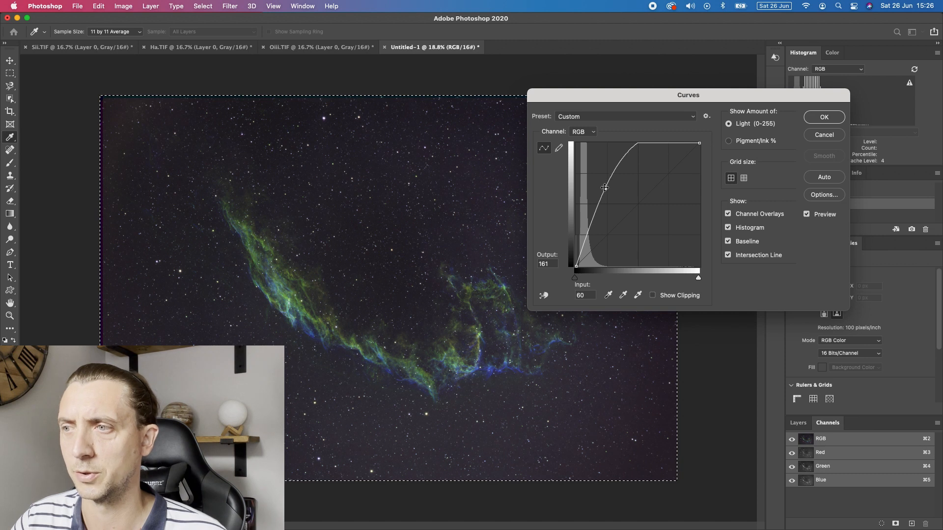
pyautogui.moveTo(605, 187); pyautogui.dragTo(604, 189)
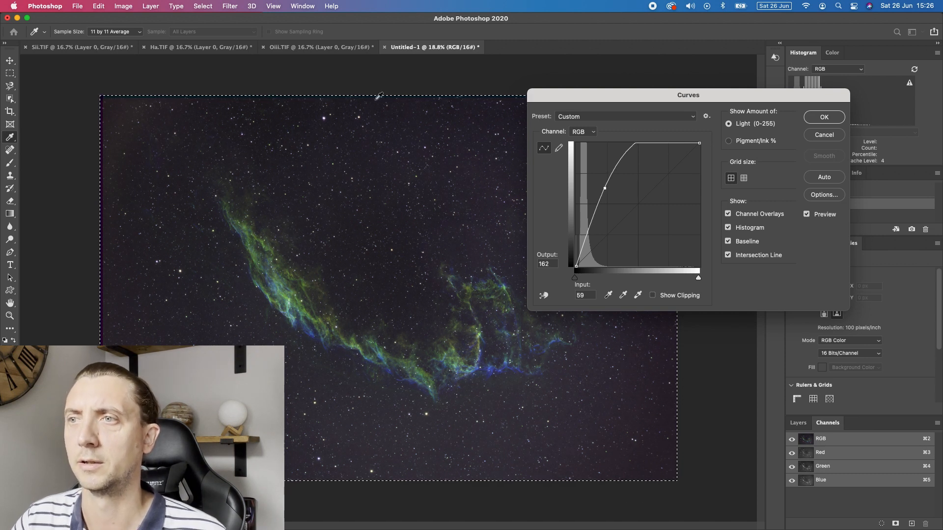
pyautogui.moveTo(604, 189); pyautogui.dragTo(629, 151)
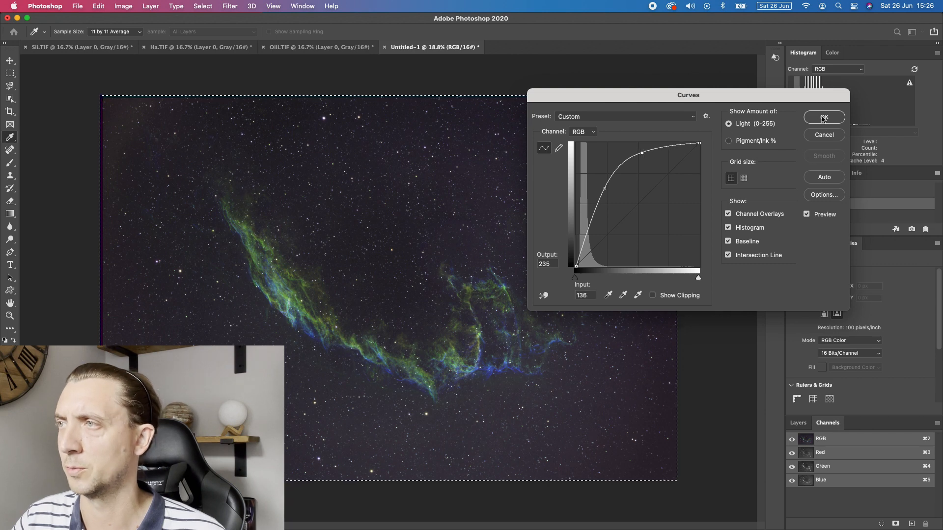
pyautogui.click(823, 117)
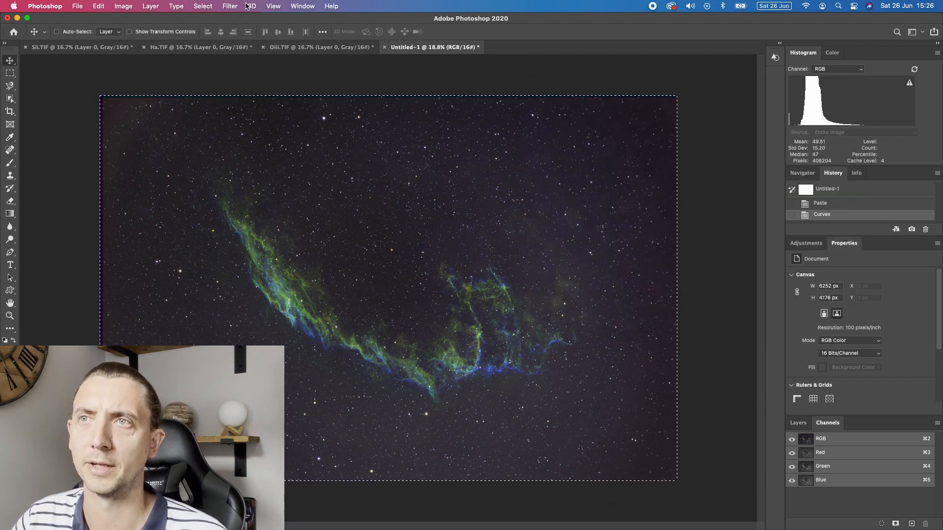
# Run RC-Astro GradientXTerminator at Medium detail and Medium strength
pyautogui.click(230, 6)
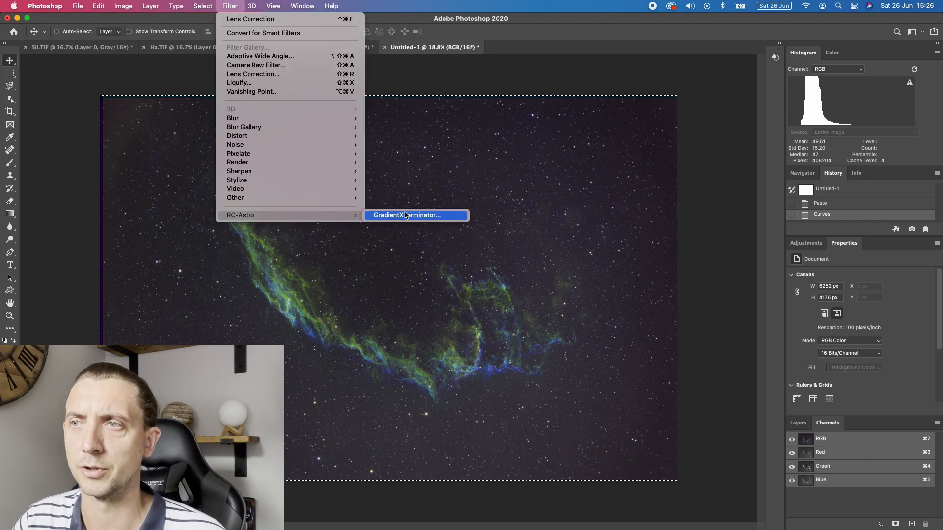
pyautogui.click(406, 215)
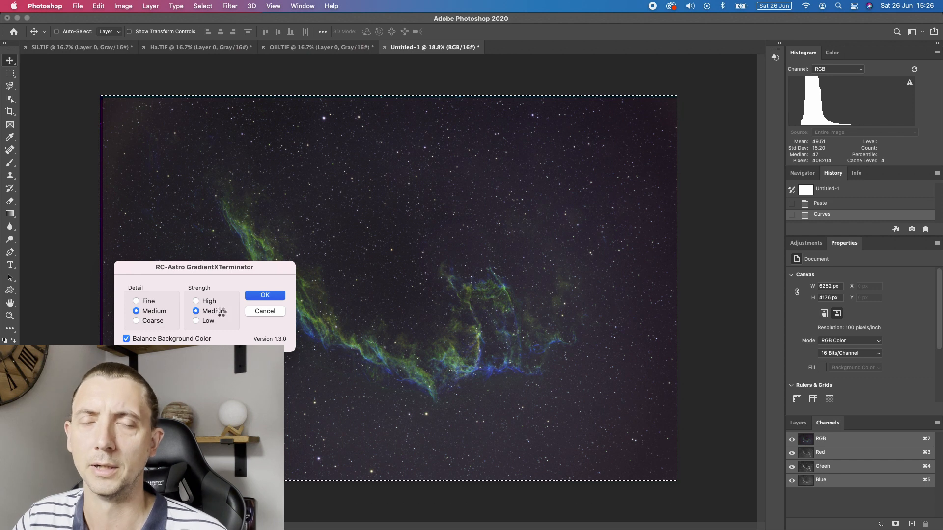
pyautogui.click(265, 296)
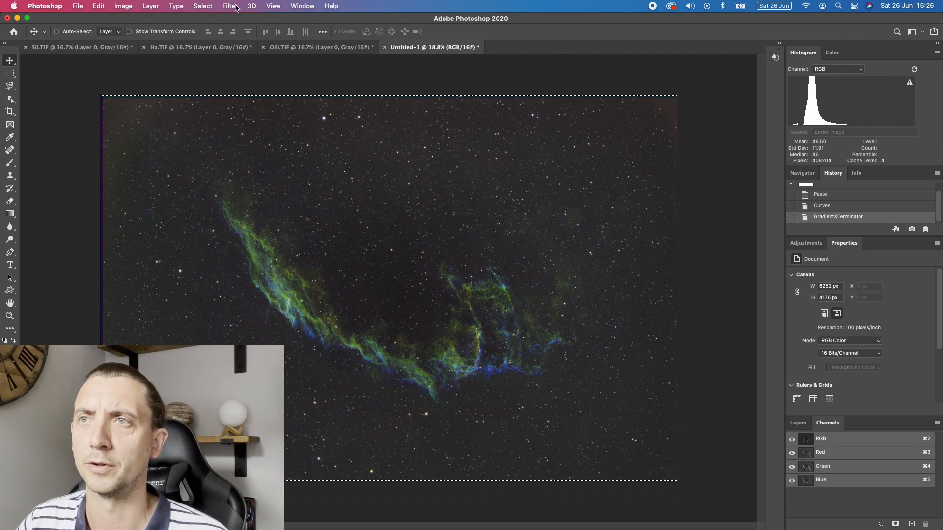
pyautogui.click(230, 6)
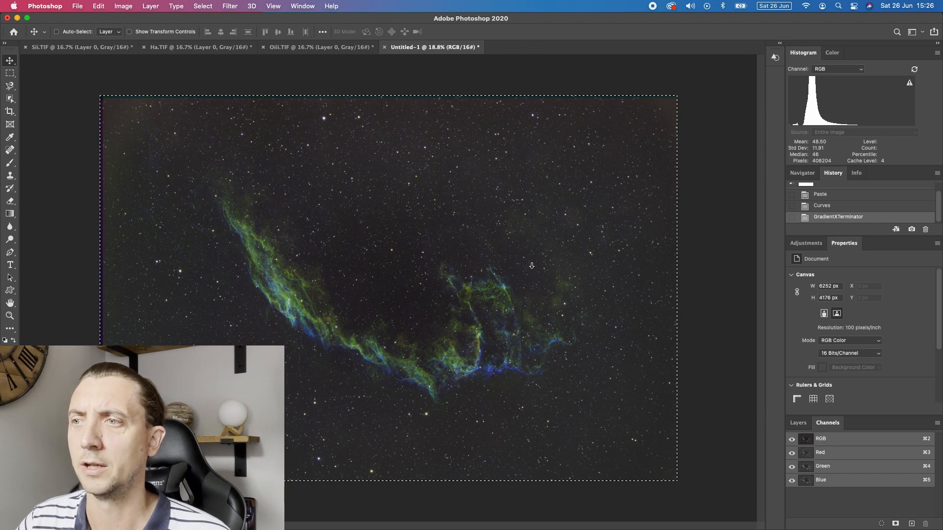
pyautogui.click(230, 5)
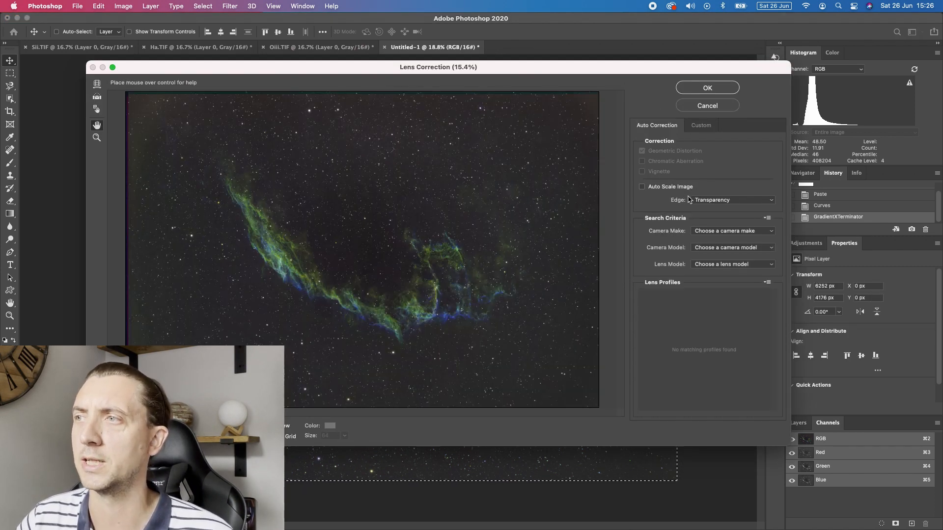
pyautogui.click(700, 125)
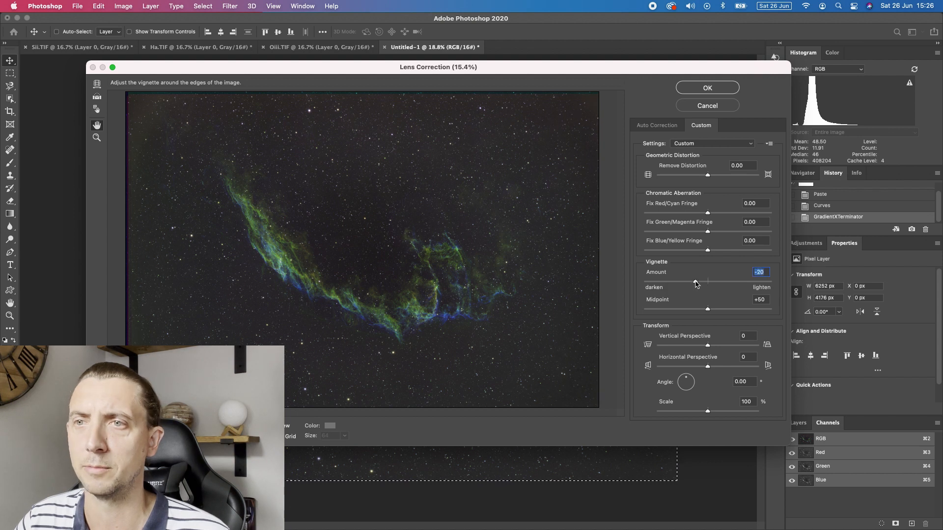
pyautogui.moveTo(704, 281); pyautogui.dragTo(685, 281)
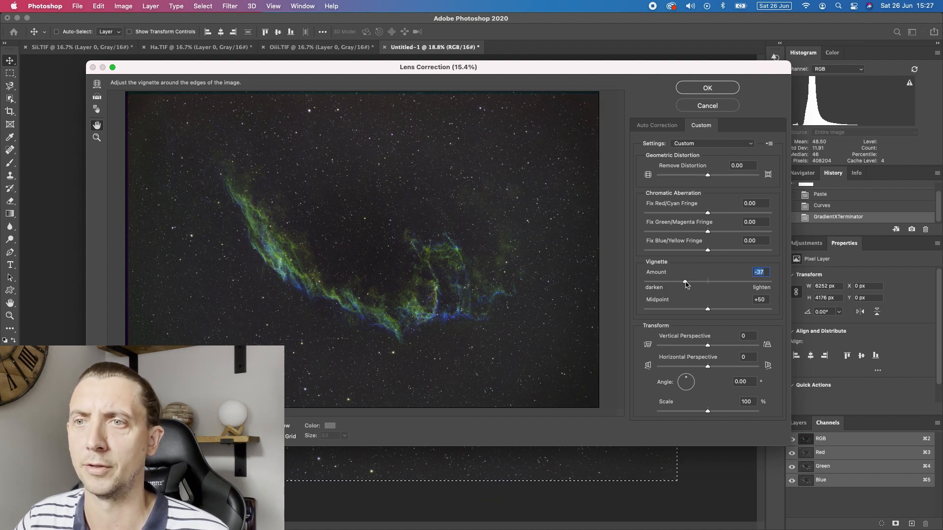
pyautogui.moveTo(686, 281); pyautogui.dragTo(713, 281)
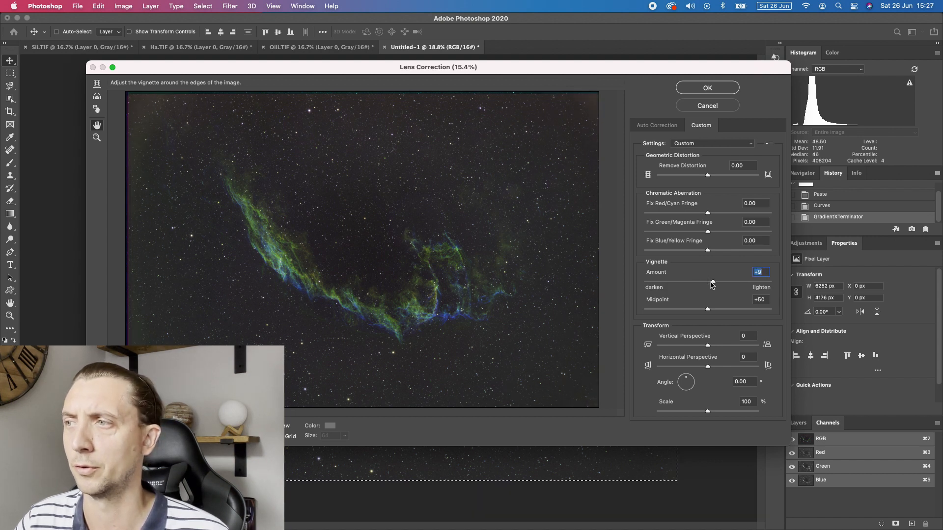
pyautogui.click(707, 87)
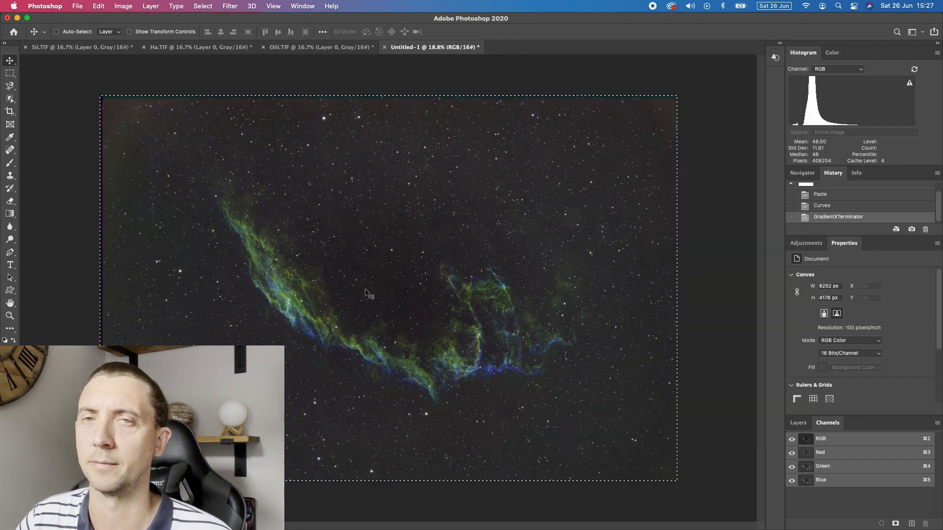
pyautogui.moveTo(230, 246)
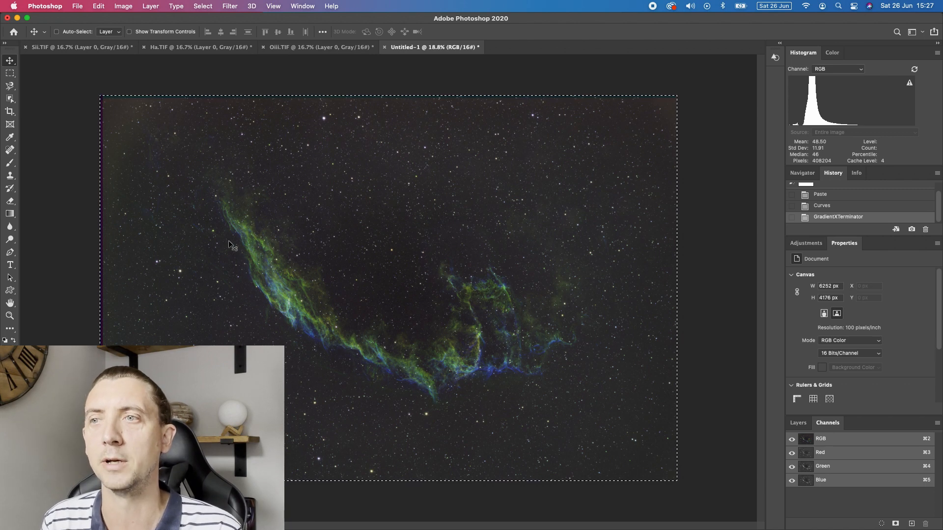
pyautogui.moveTo(373, 324)
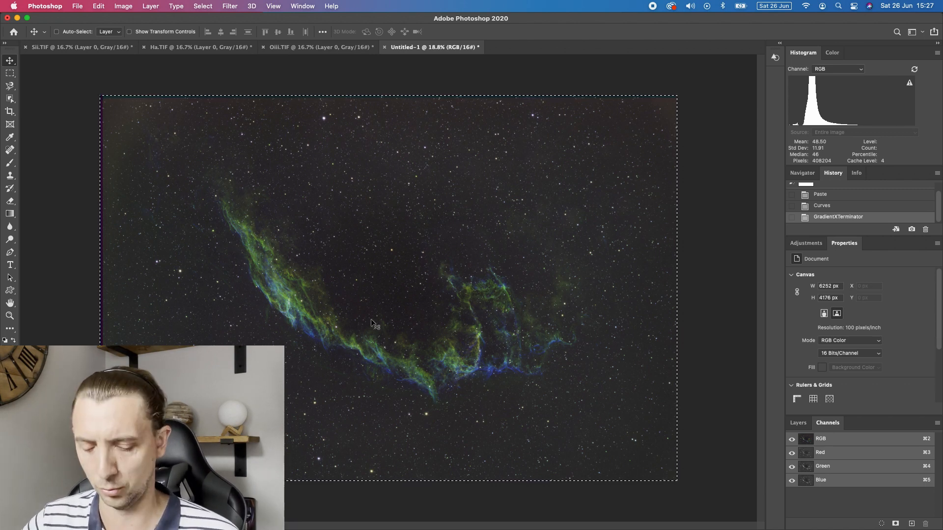